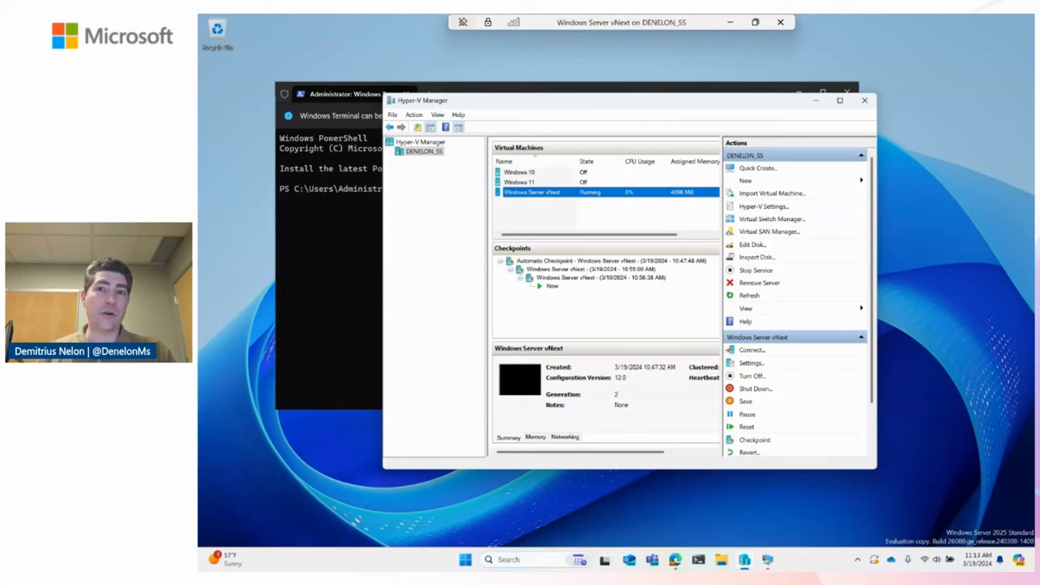
pyautogui.moveTo(731, 133)
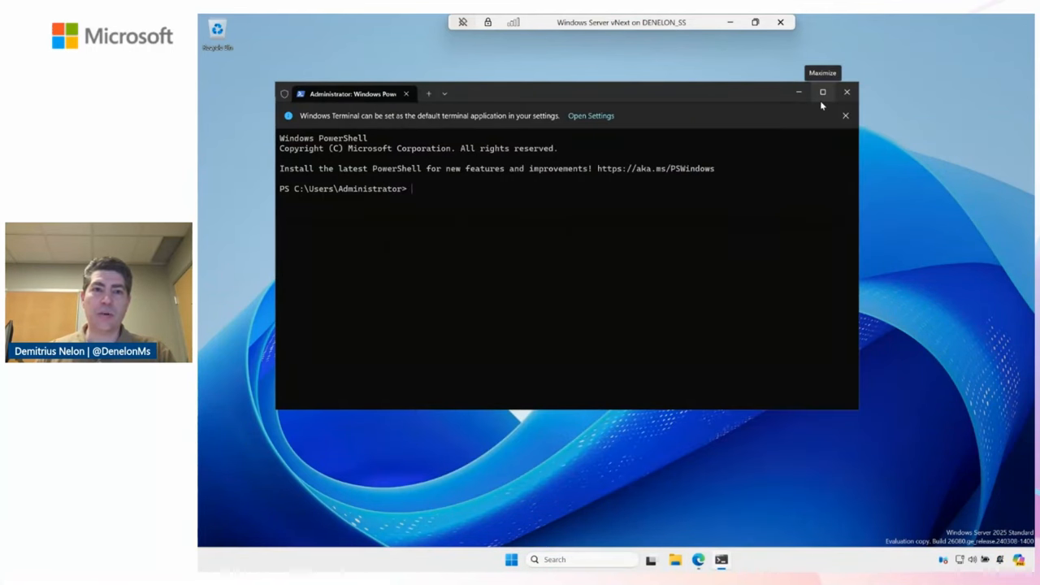
pyautogui.moveTo(603, 127)
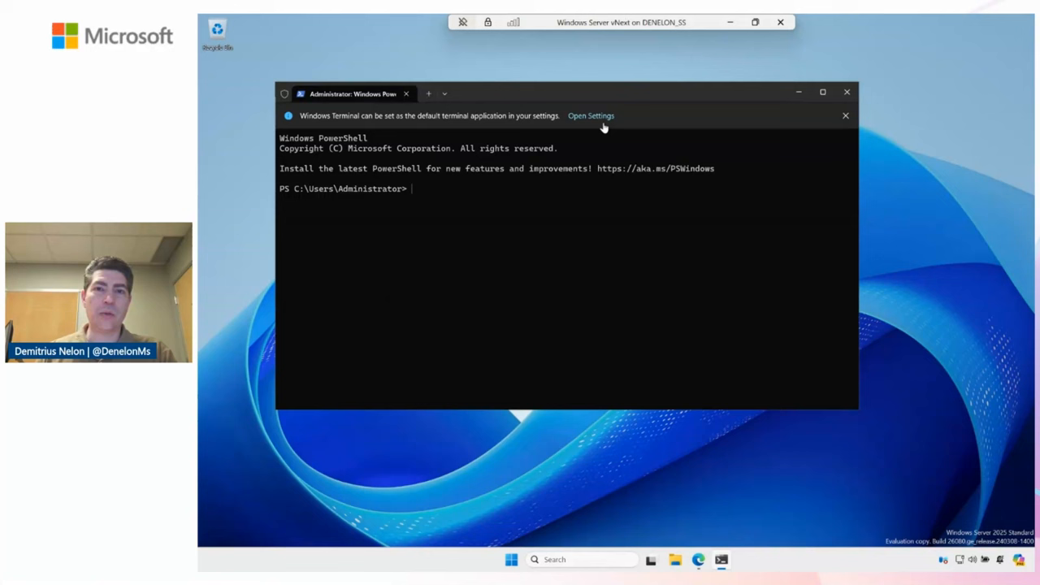
# Open the terminal settings in a new tab and return to the Administrator PowerShell tab
pyautogui.click(591, 115)
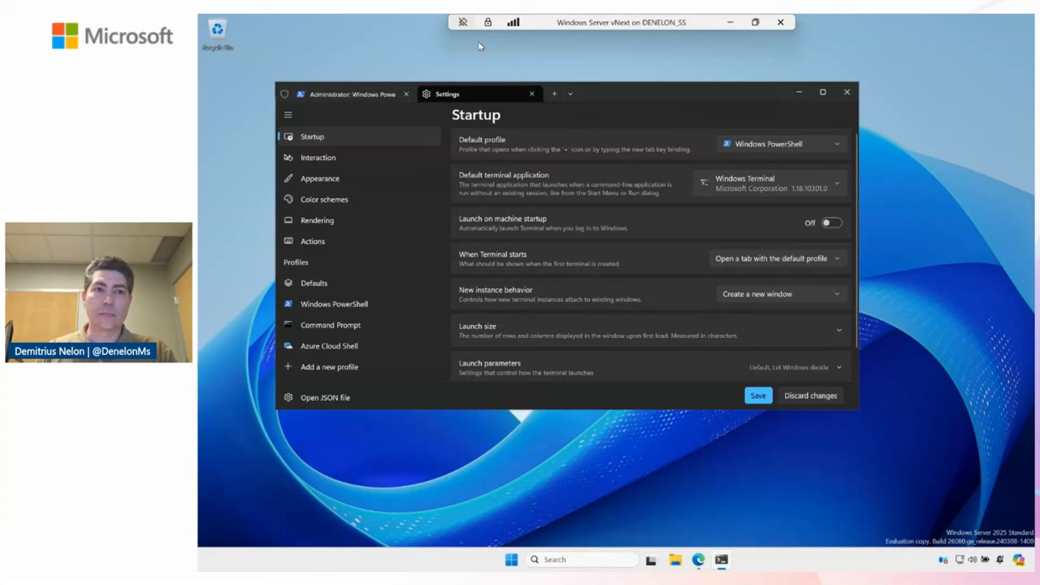
pyautogui.click(351, 93)
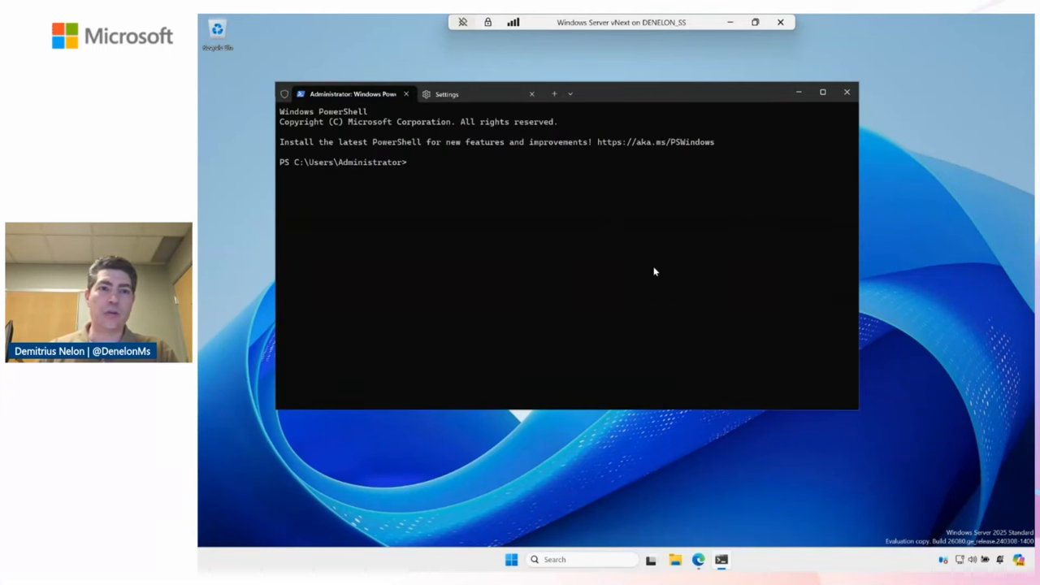
# Check the winget version and run winget upgrade to list the upgradable packages
pyautogui.write('winget -v')
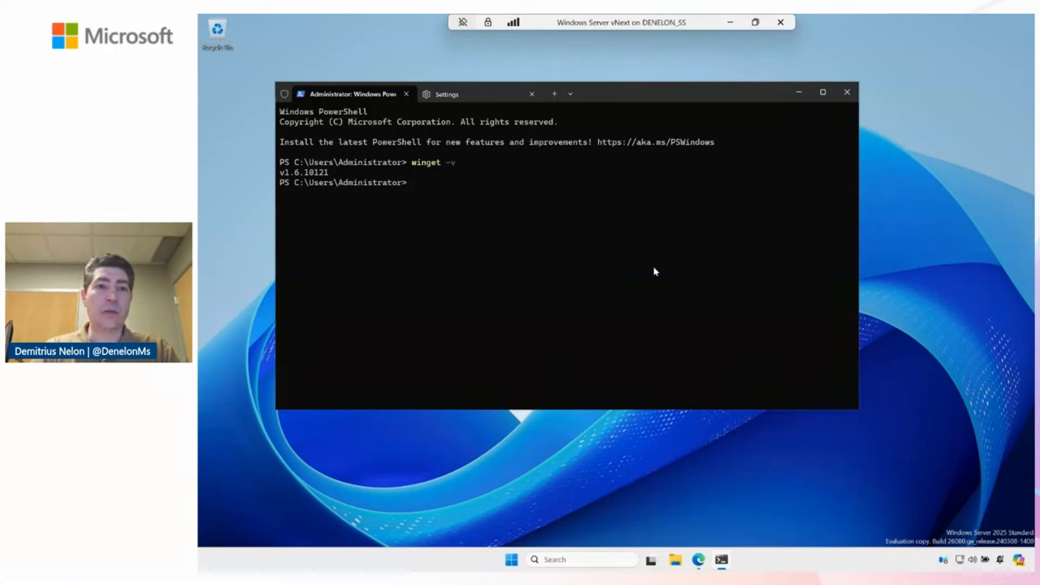
pyautogui.write('winget up')
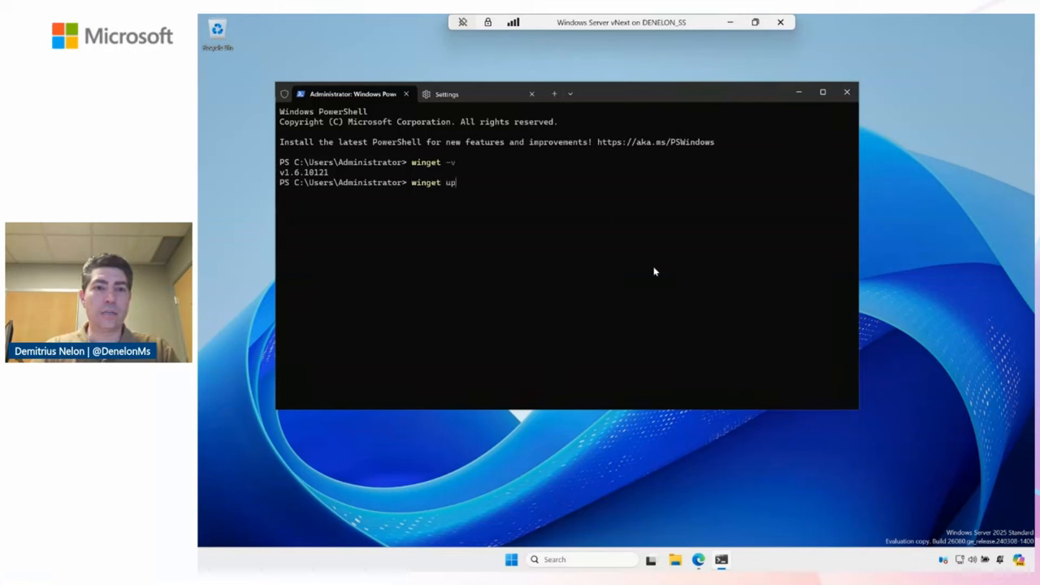
pyautogui.press('Return')
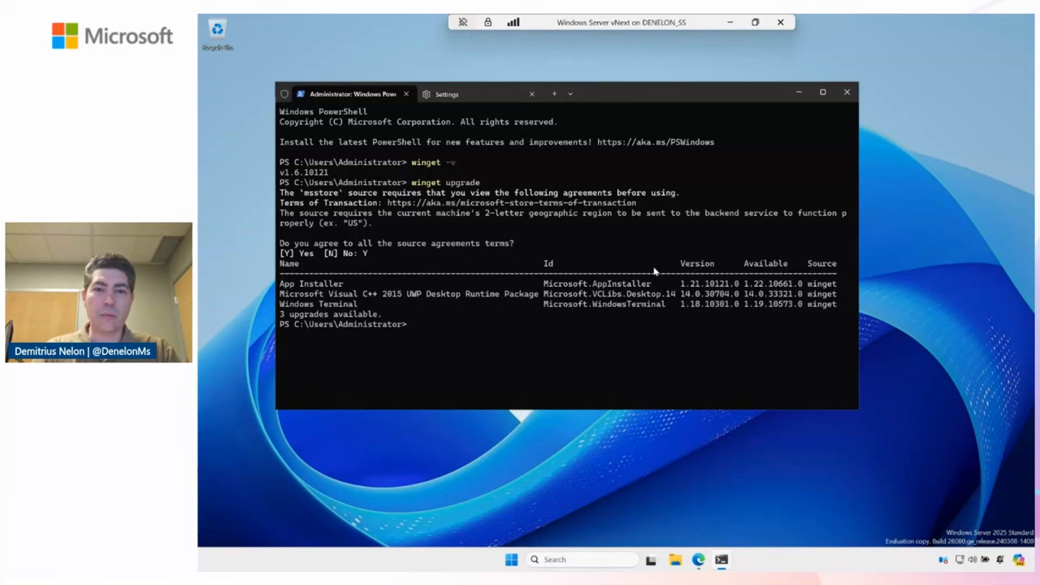
# Begin entering the winget upgrade --all command at the prompt
pyautogui.write('wing')
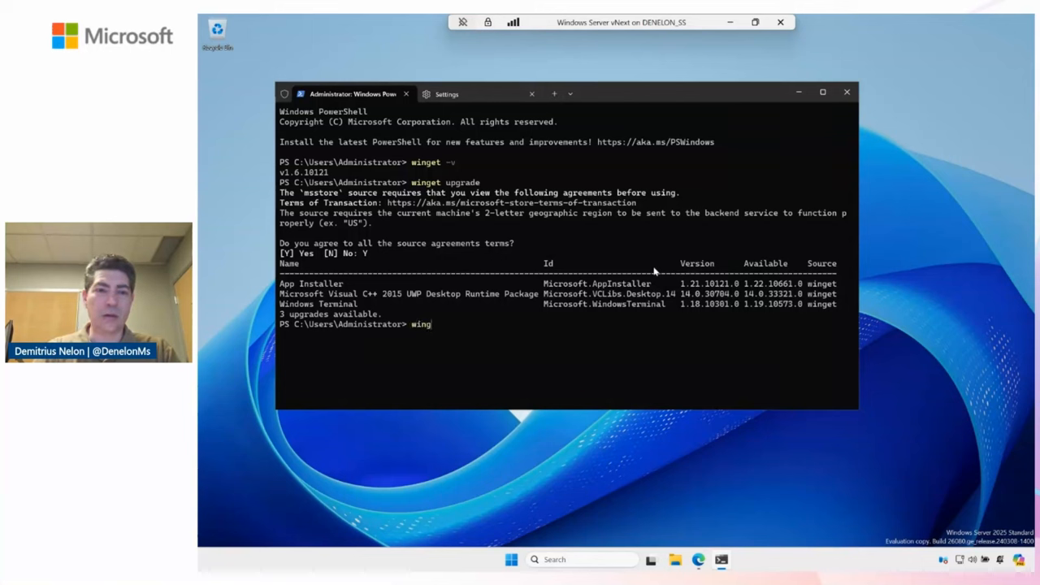
pyautogui.write('et upgrade')
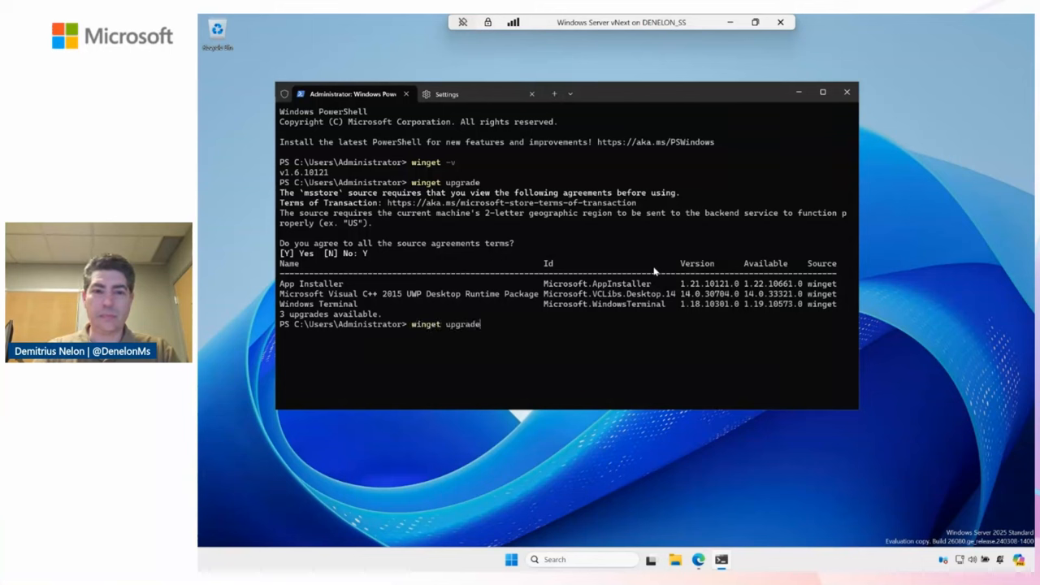
pyautogui.write('-a')
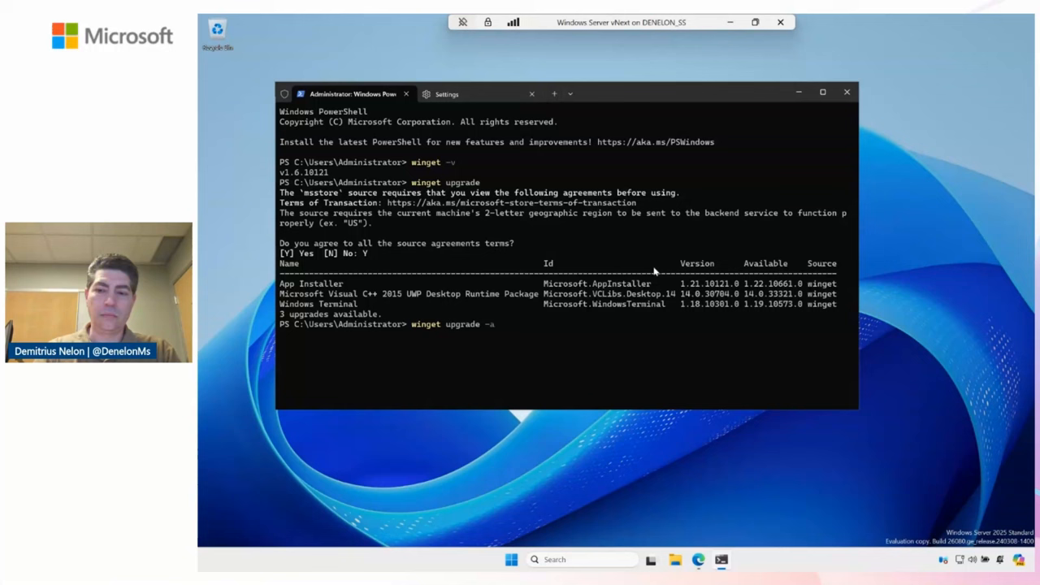
# Run winget upgrade --all to upgrade App Installer, the VC++ runtime and Windows Terminal
pyautogui.write('ll')
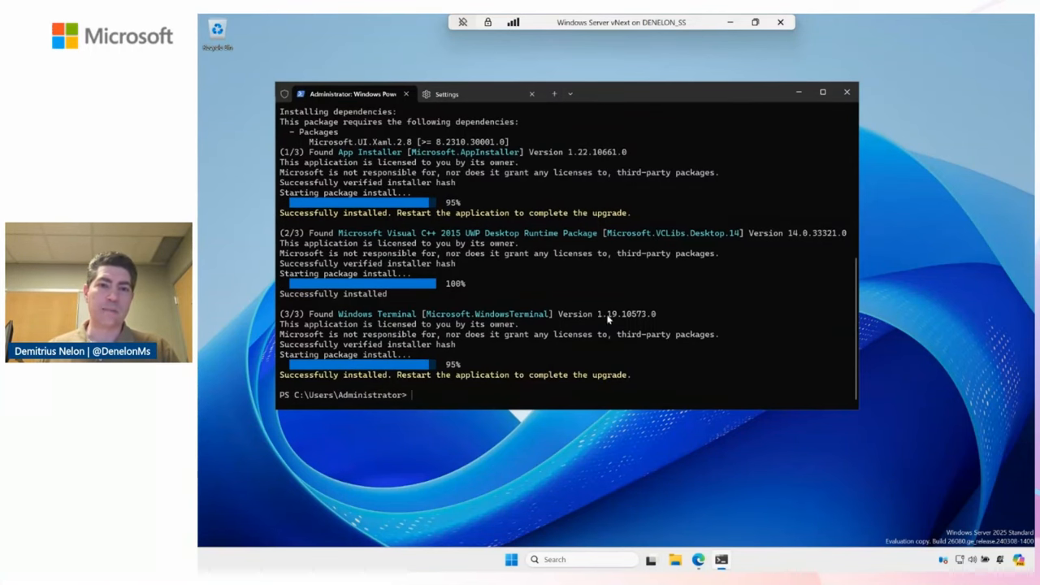
pyautogui.moveTo(503, 395)
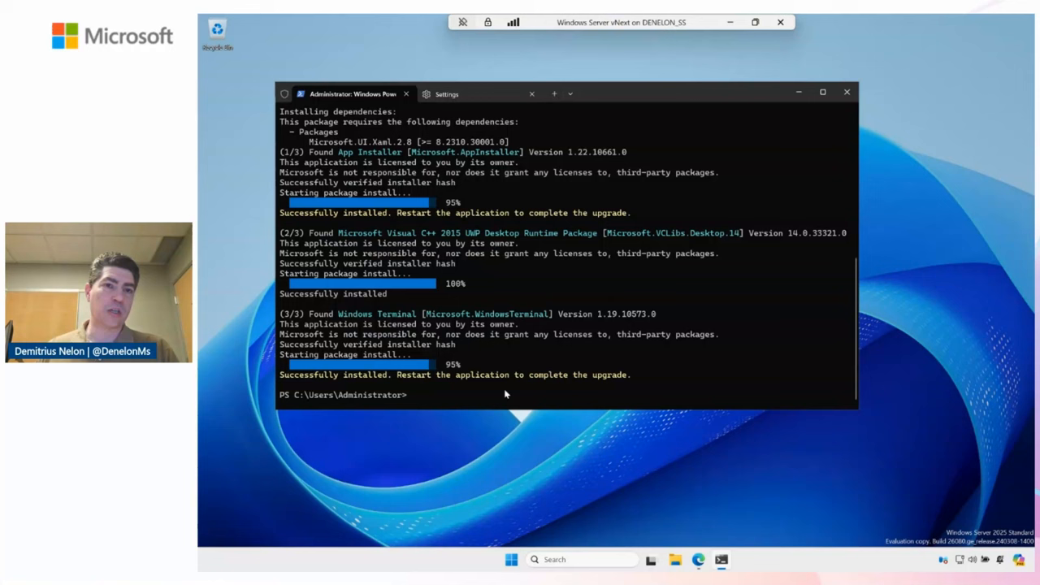
pyautogui.moveTo(845, 100)
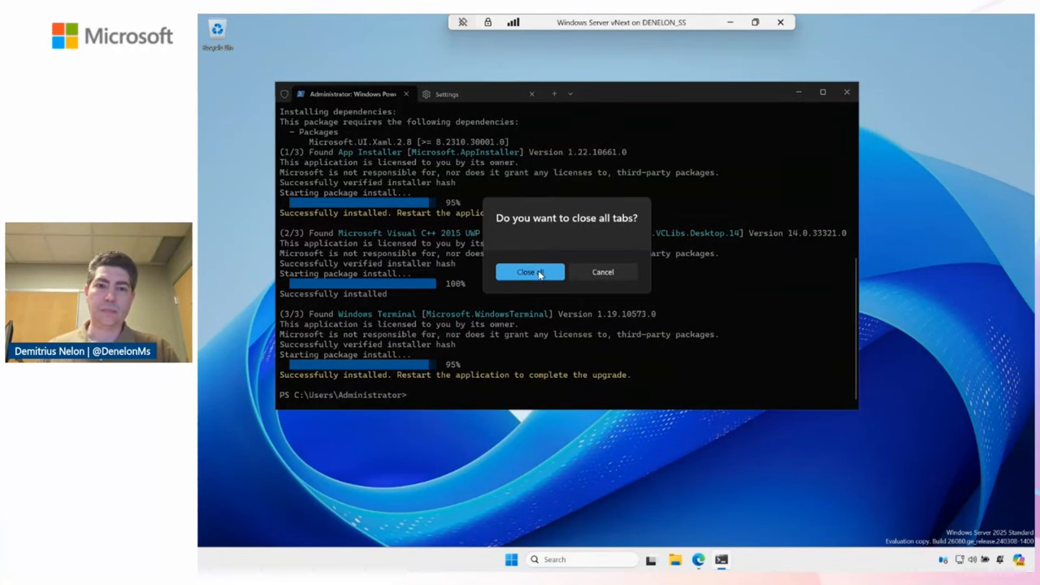
# Close all tabs, relaunch Windows Terminal and confirm winget reports version 1.7.10661
pyautogui.click(527, 273)
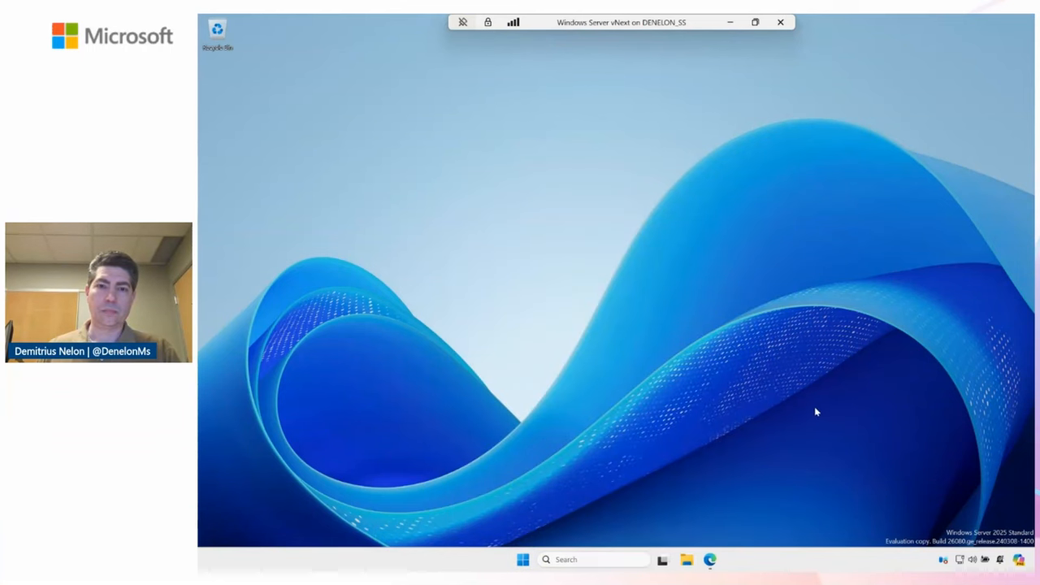
pyautogui.click(721, 559)
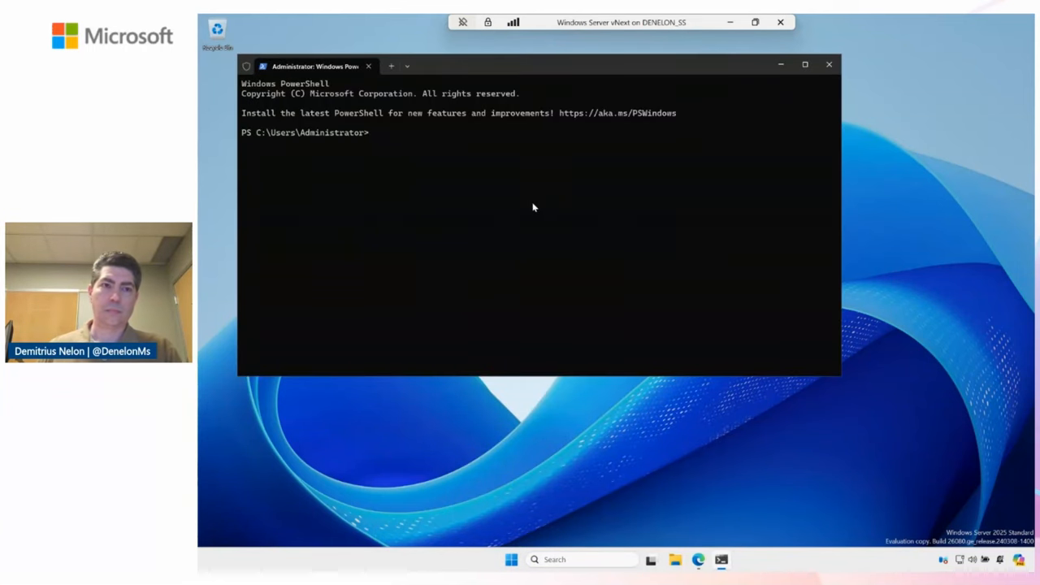
pyautogui.write('winget -v')
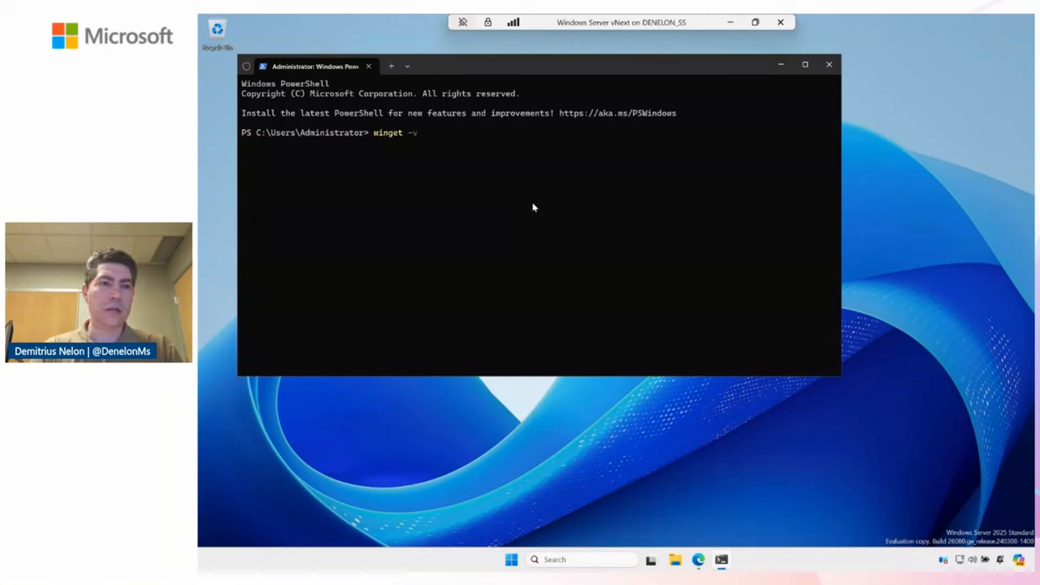
pyautogui.press('Return')
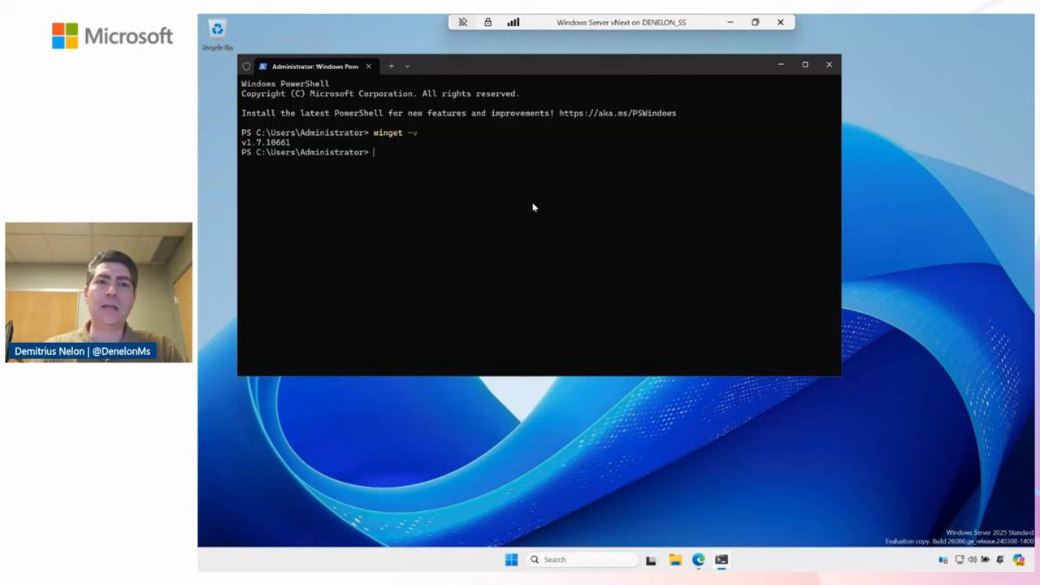
# Run winget with no arguments to display its list of available commands
pyautogui.write('winget')
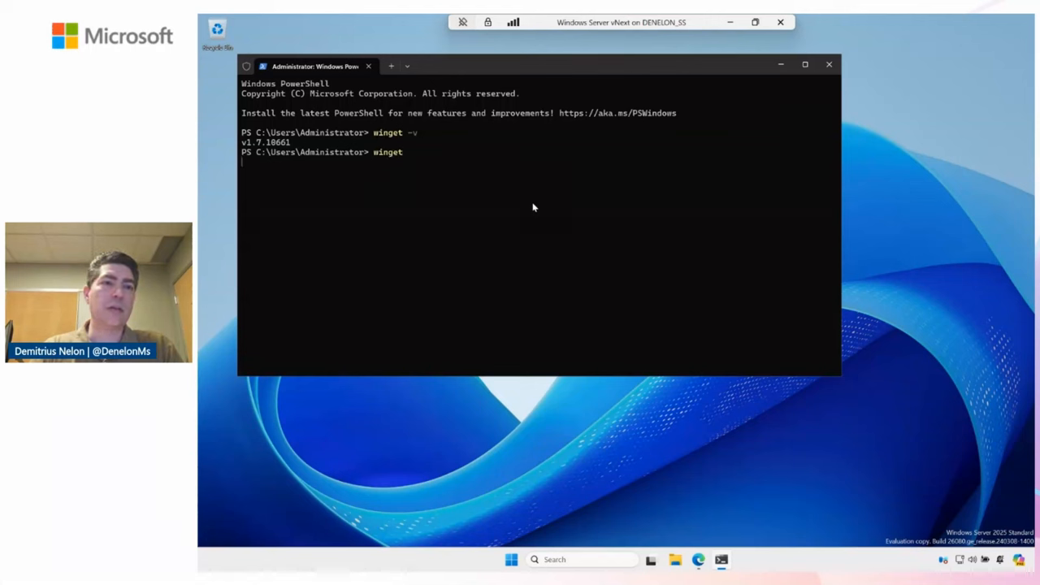
pyautogui.press('Return')
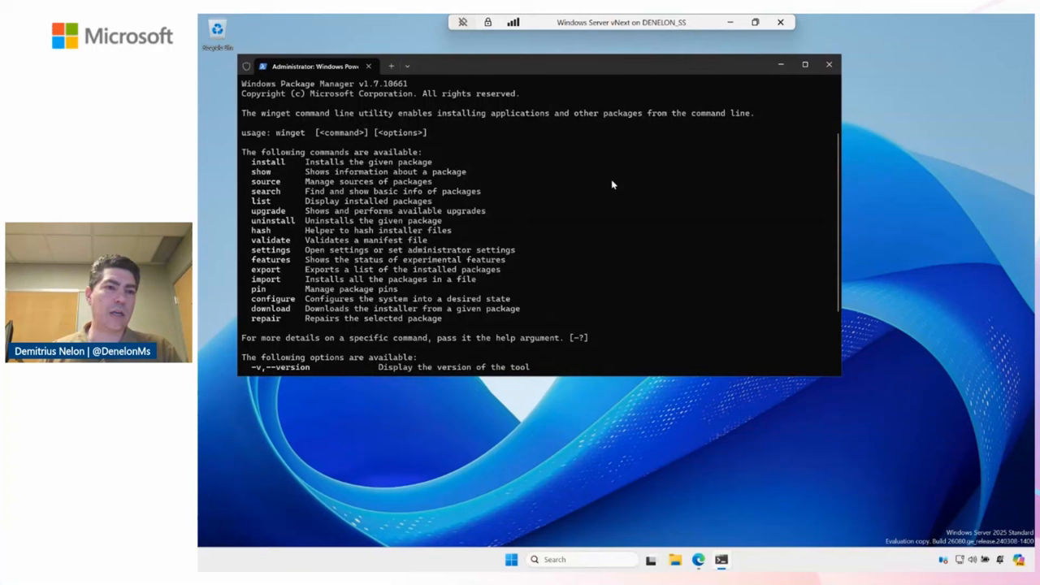
pyautogui.moveTo(679, 182)
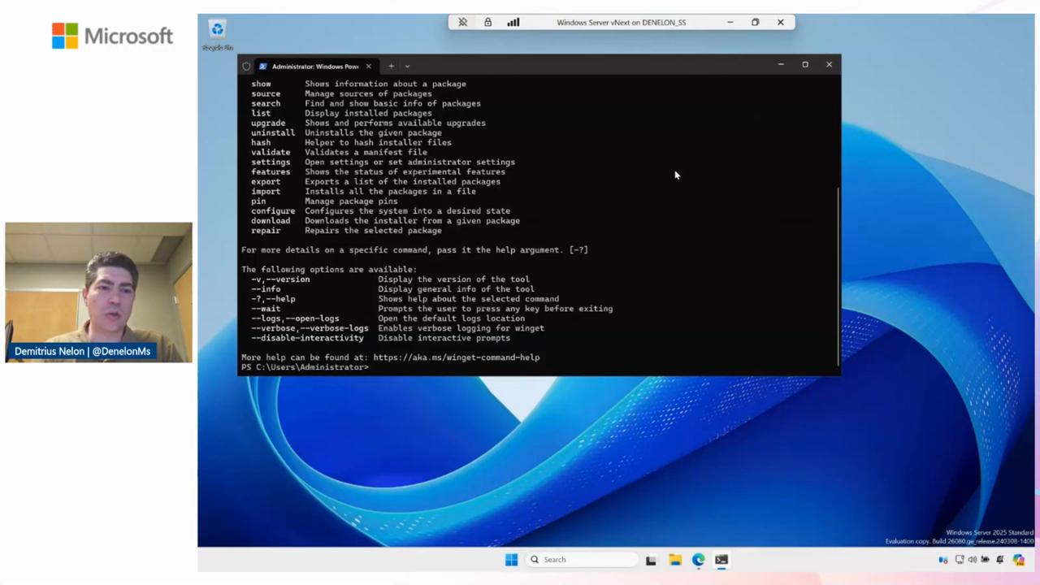
# Run winget settings, then start winget install vscode on the server
pyautogui.write('winget settin')
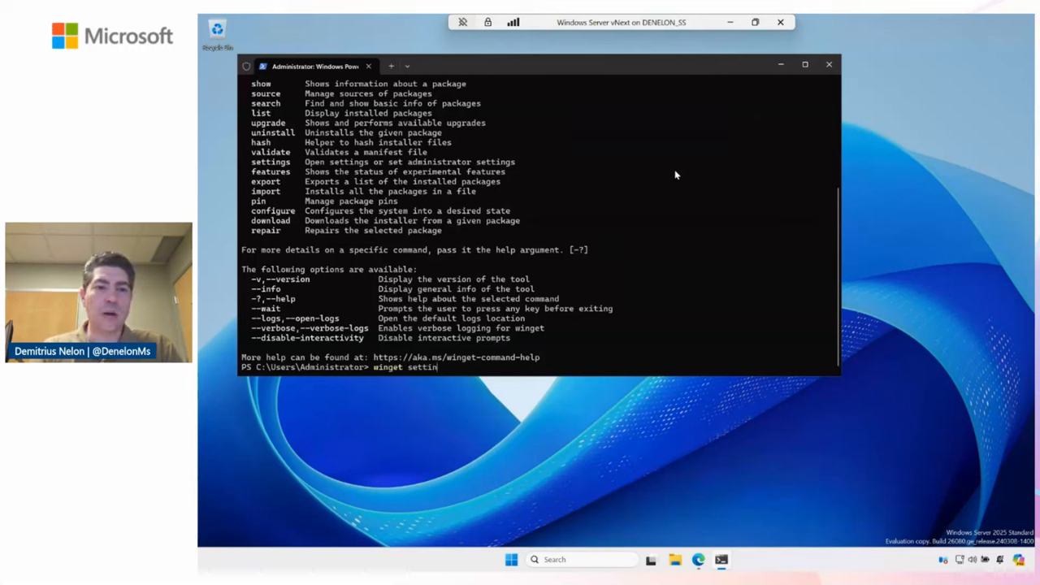
pyautogui.write('gs')
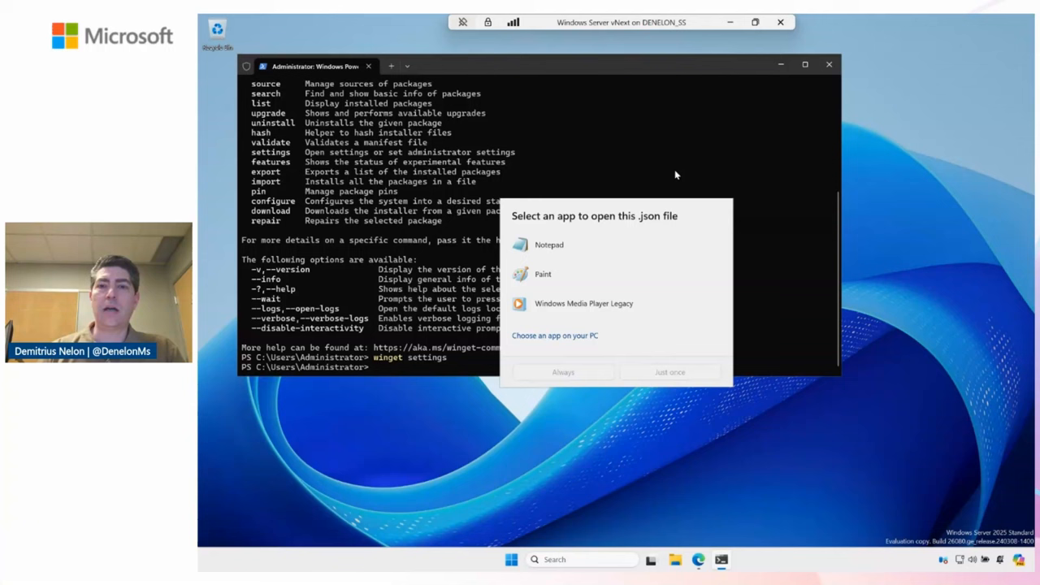
pyautogui.moveTo(648, 175)
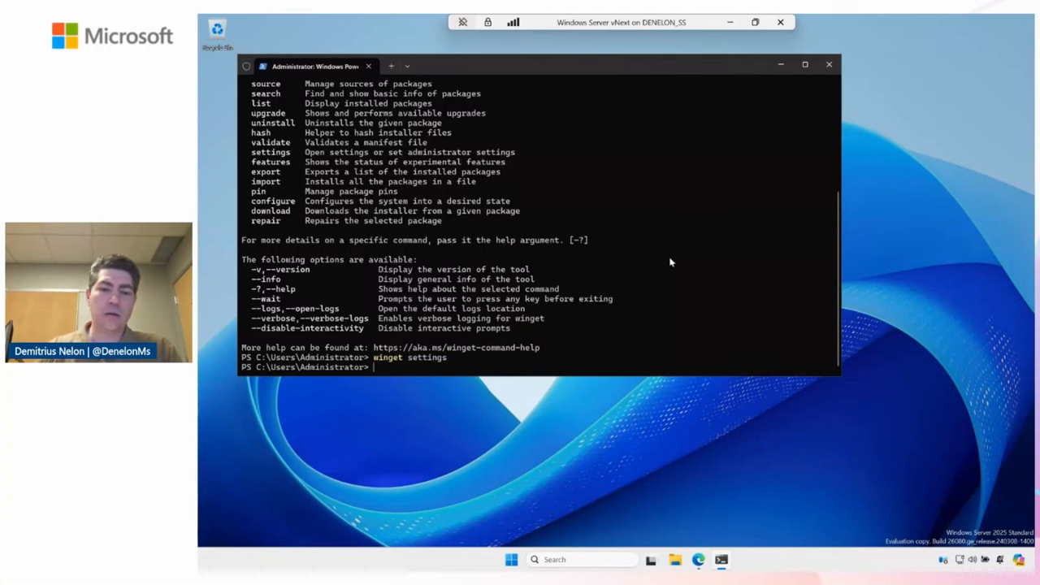
pyautogui.write('winget install')
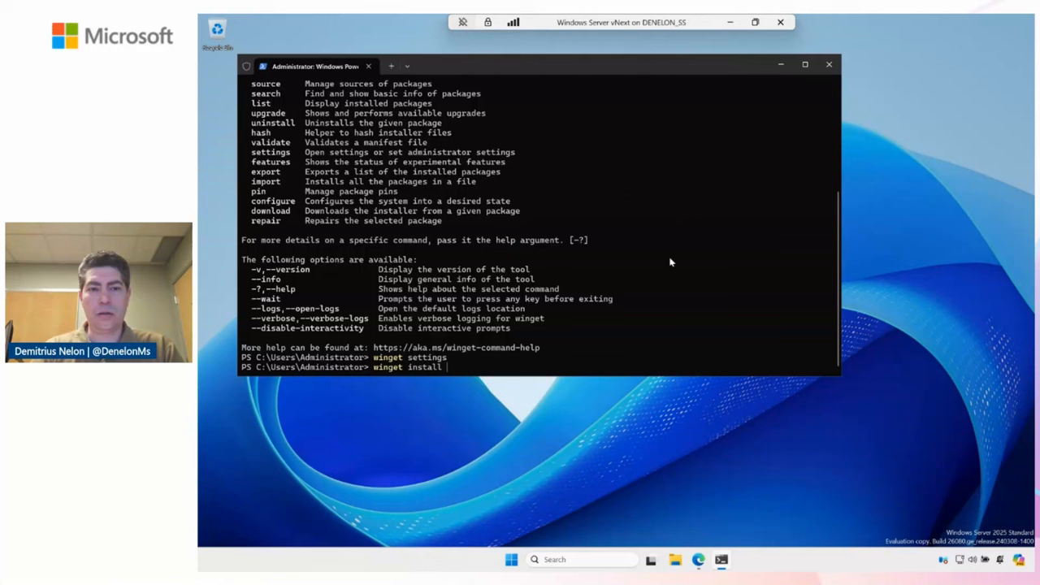
pyautogui.write('vscode')
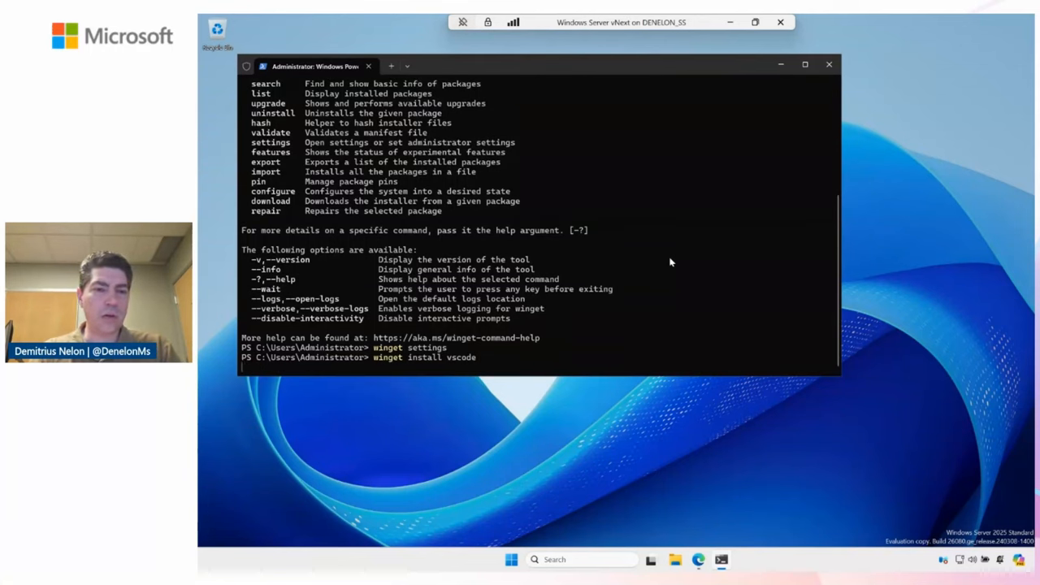
pyautogui.press('Return')
pyautogui.write('winget')
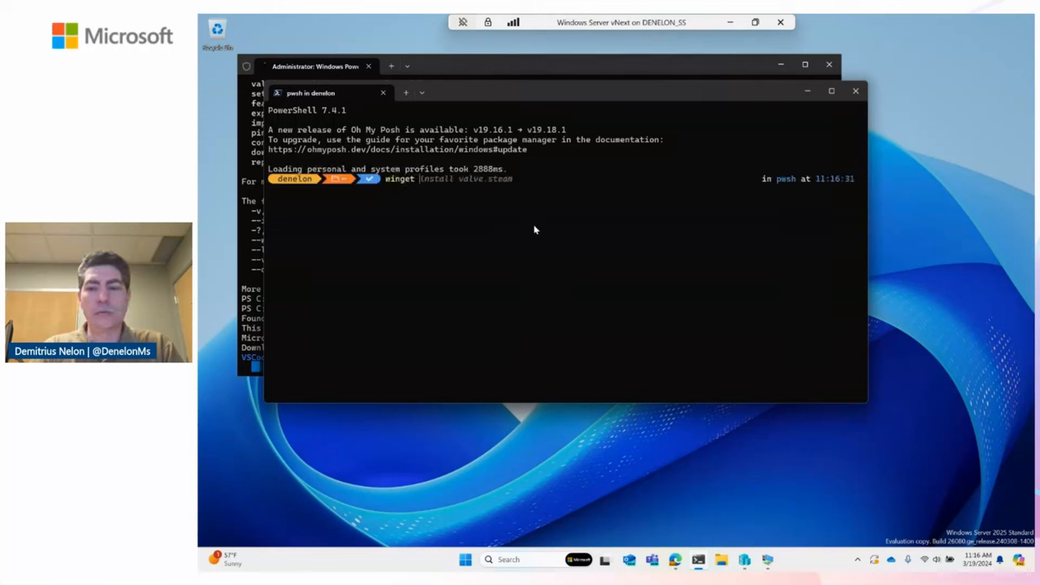
# Run winget settings in the local Oh My Posh PowerShell session
pyautogui.write('settings')
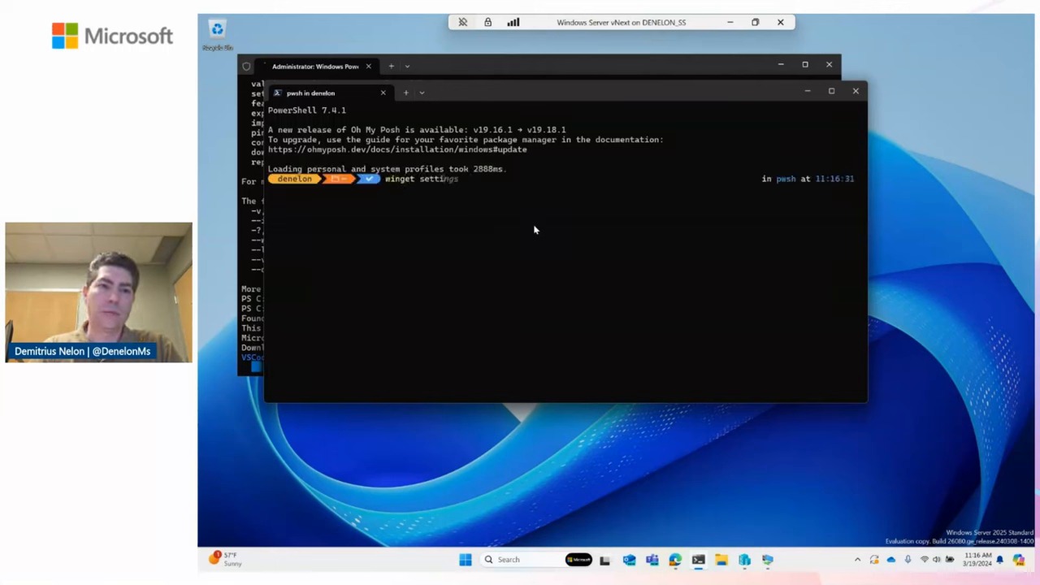
pyautogui.press('Return')
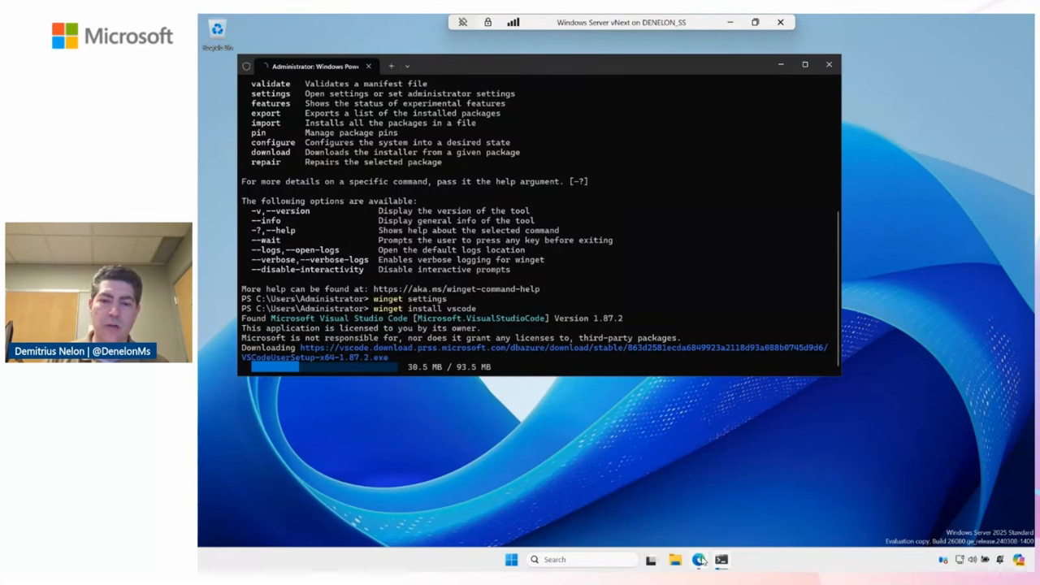
# Bring up the Edge window with the raw winget configuration YAML and review its resources
pyautogui.click(698, 559)
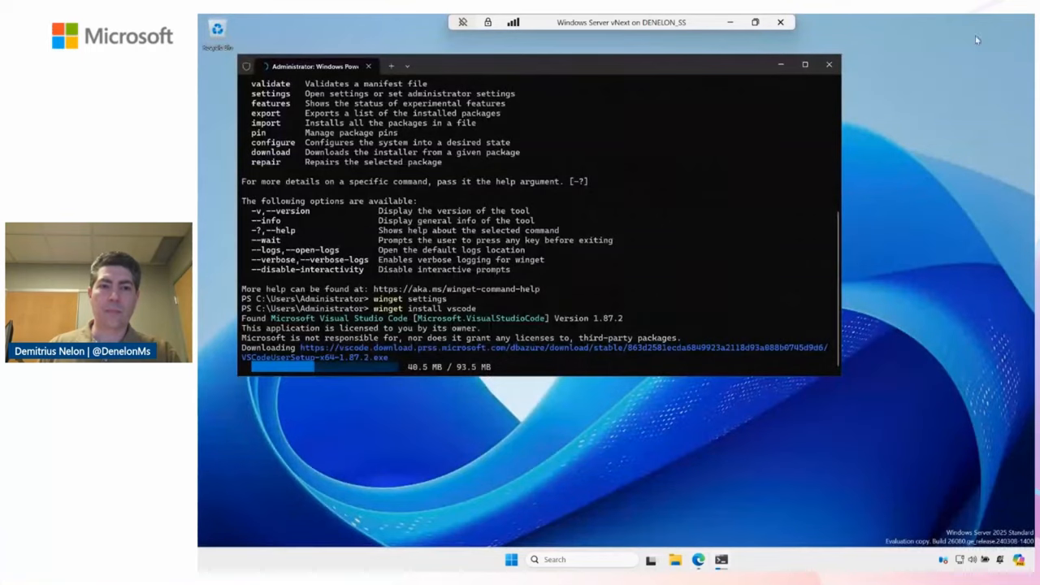
pyautogui.moveTo(528, 65); pyautogui.dragTo(601, 104)
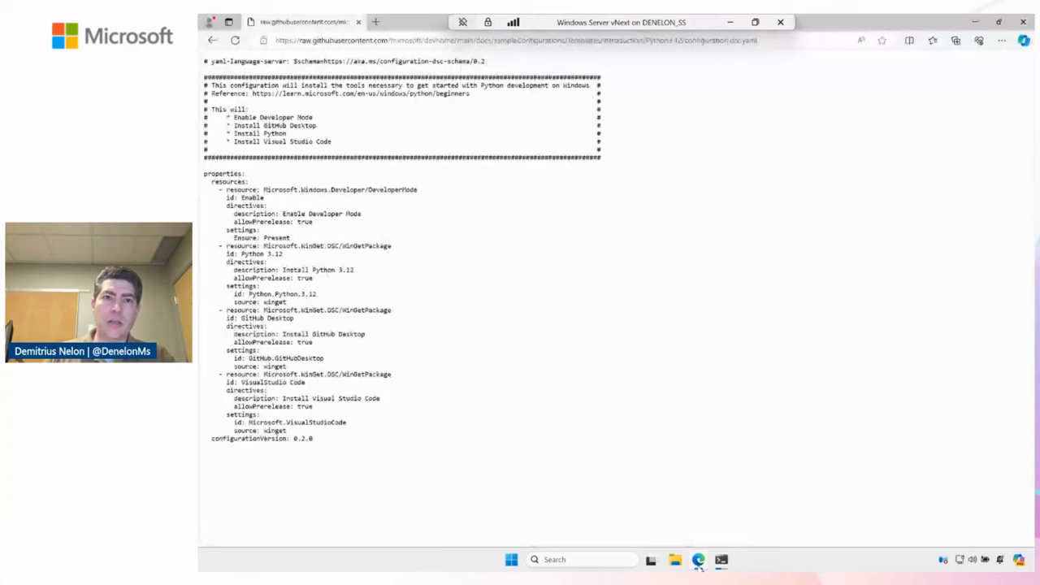
# Browse to github.com/microsoft/winget-pkgs in a new tab and enter its manifests folder
pyautogui.click(376, 23)
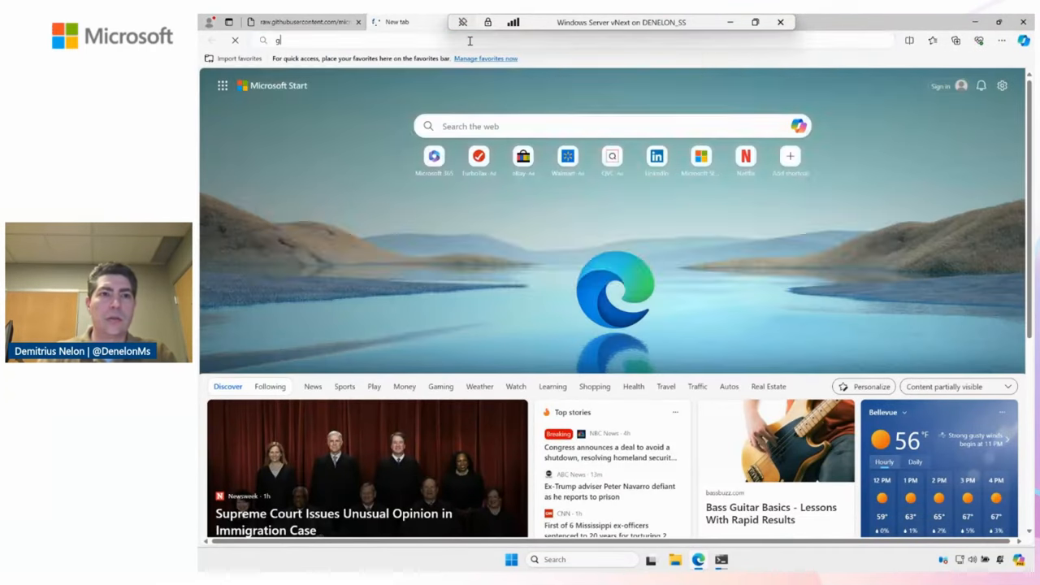
pyautogui.write('github.com/microsoft/winget-pkgs')
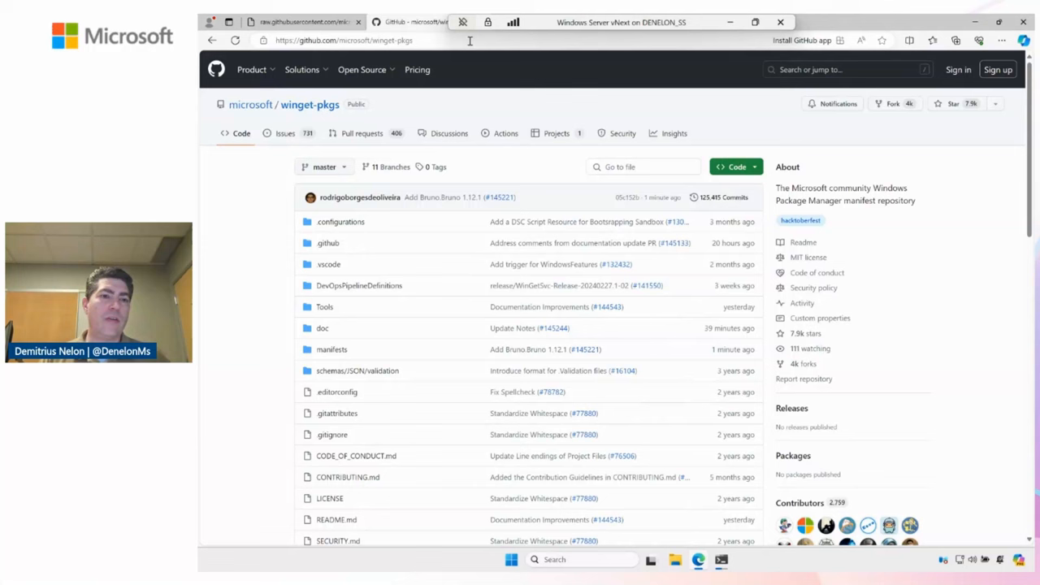
pyautogui.moveTo(260, 296)
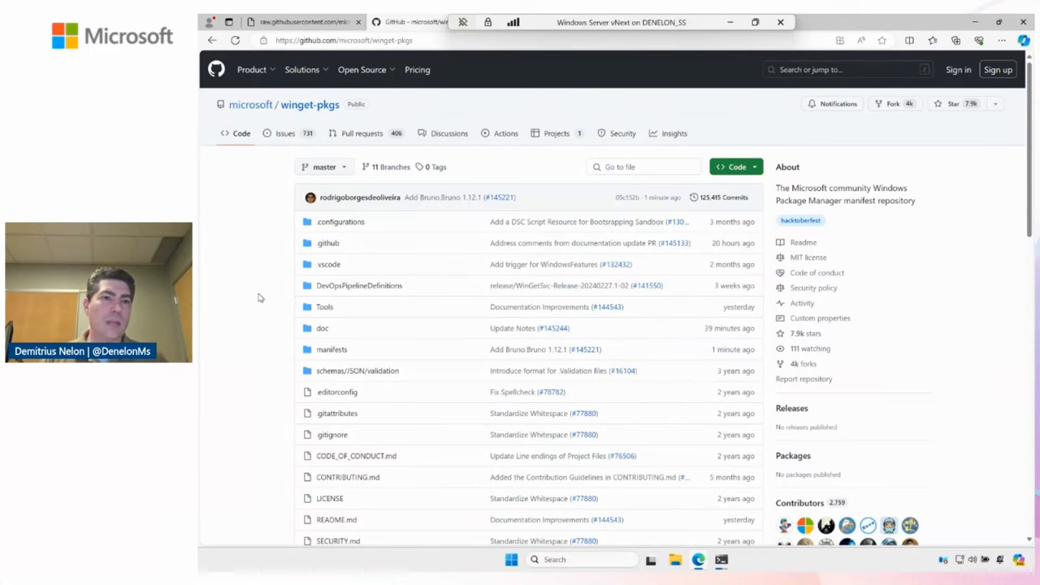
pyautogui.scroll(-3)
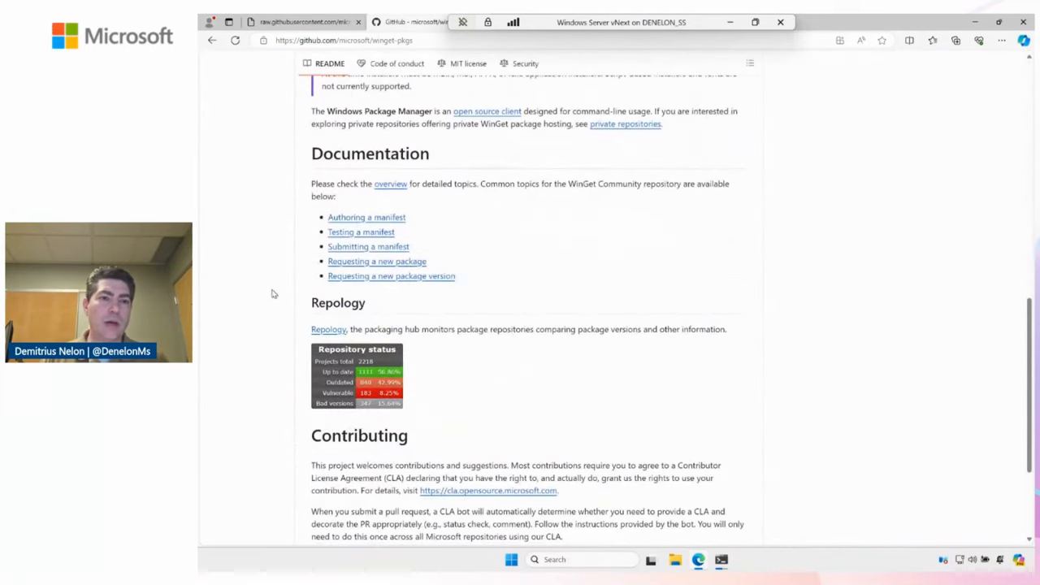
pyautogui.moveTo(361, 230)
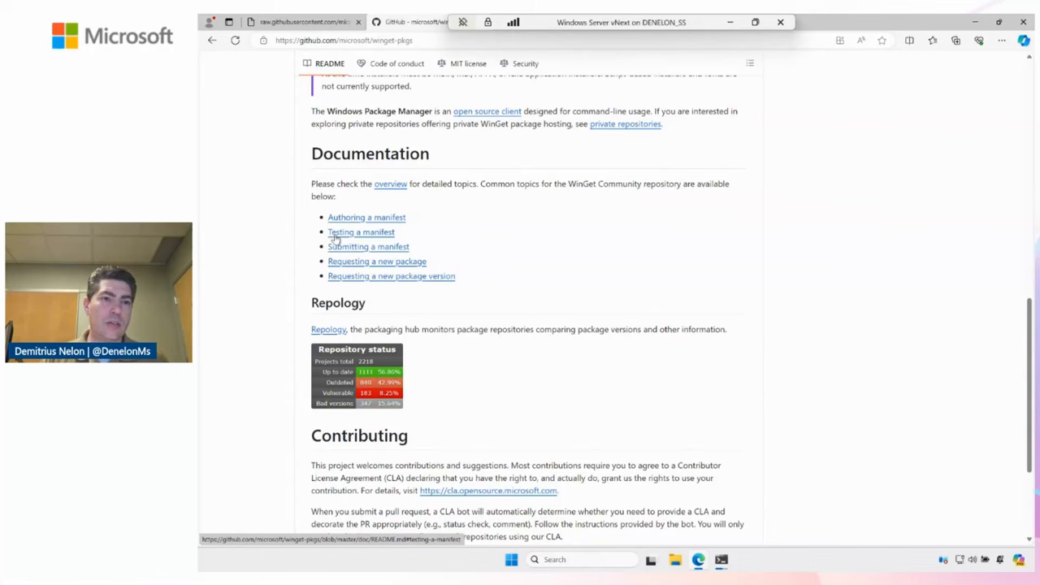
pyautogui.moveTo(361, 276)
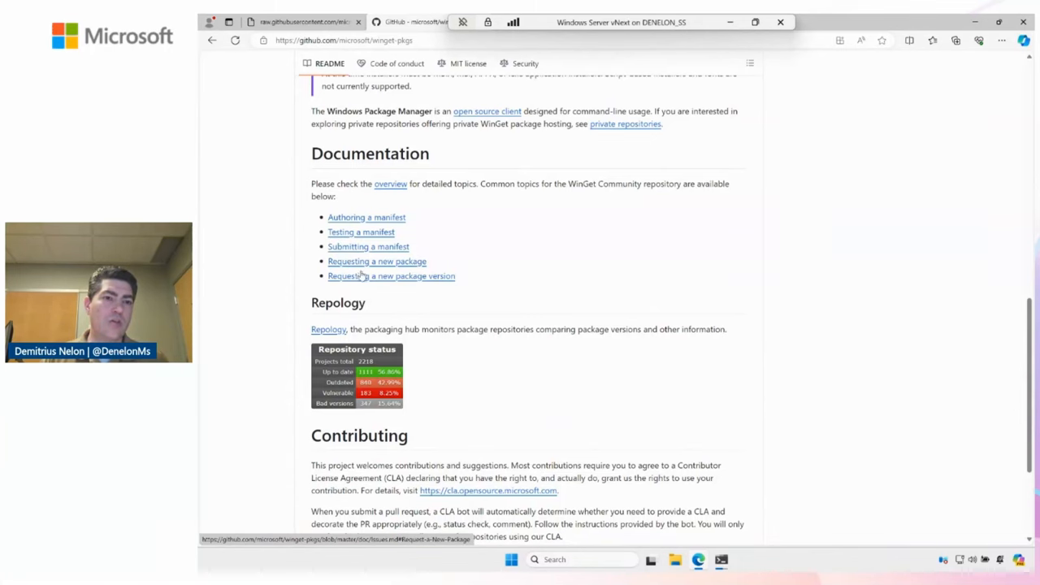
pyautogui.moveTo(273, 266)
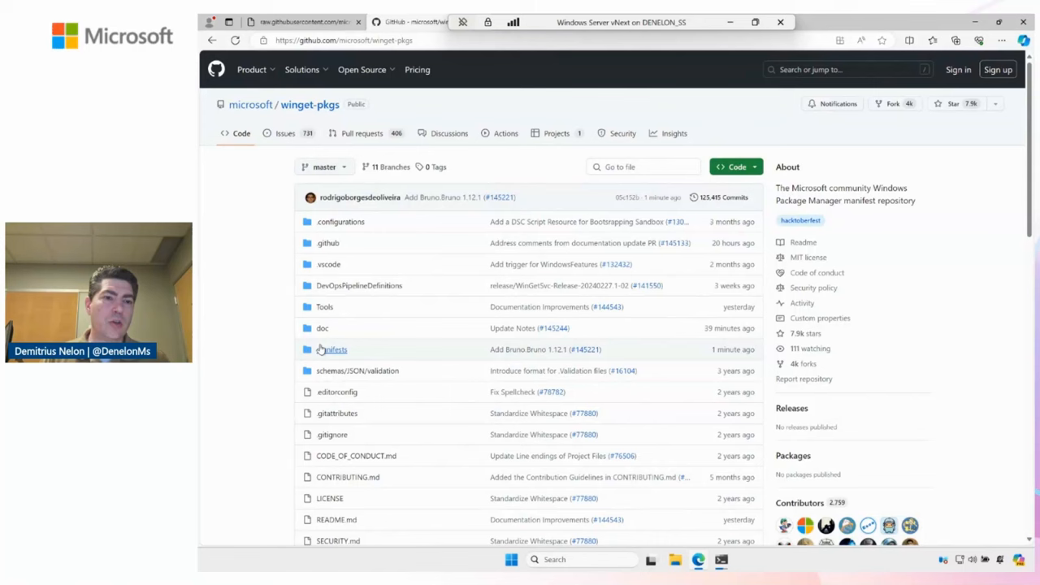
pyautogui.click(331, 348)
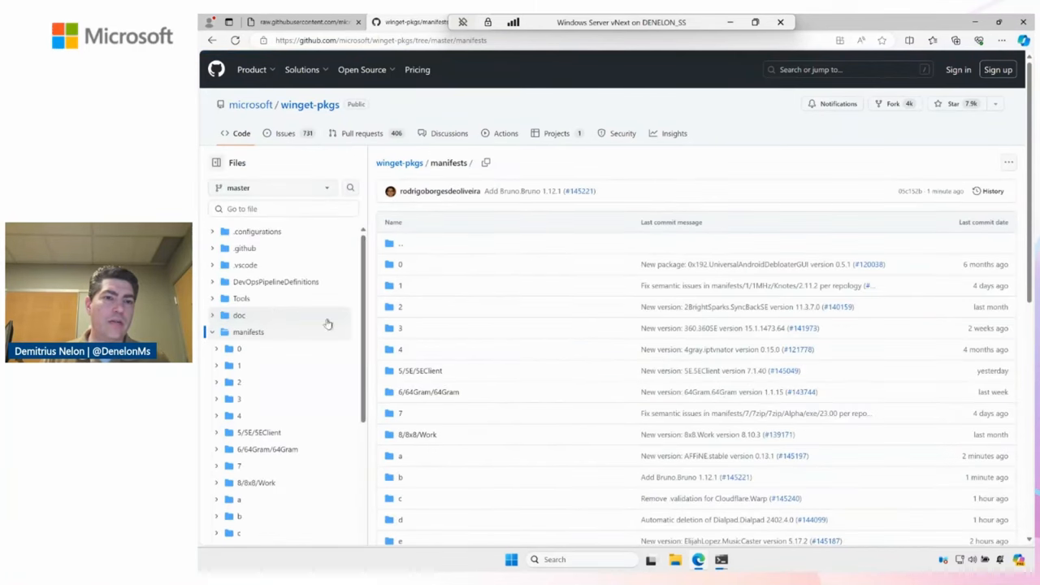
# Look through the manifests listing and enter the Microsoft folder
pyautogui.scroll(-3)
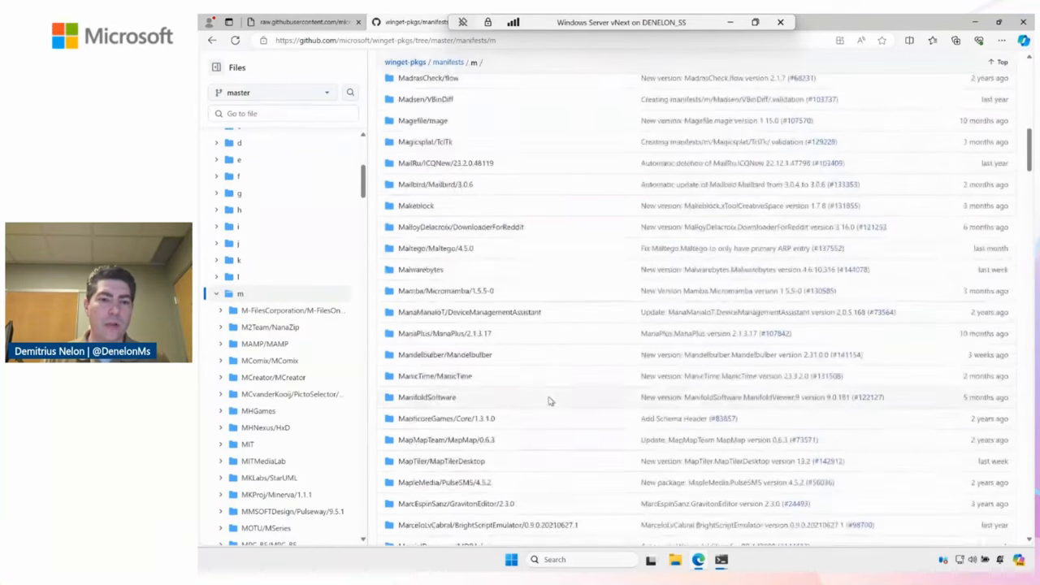
pyautogui.scroll(-3)
pyautogui.write('mi')
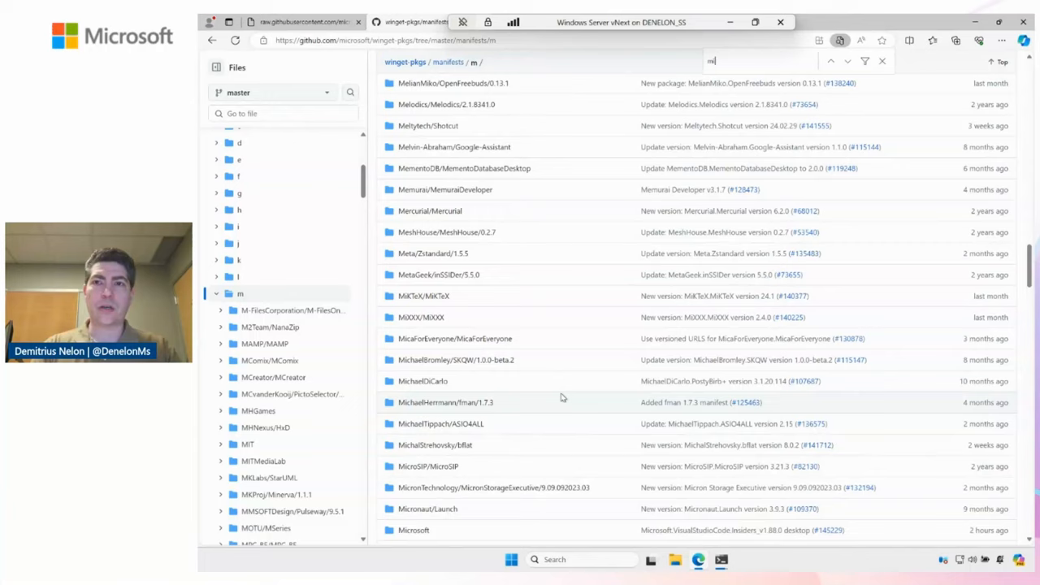
pyautogui.scroll(3)
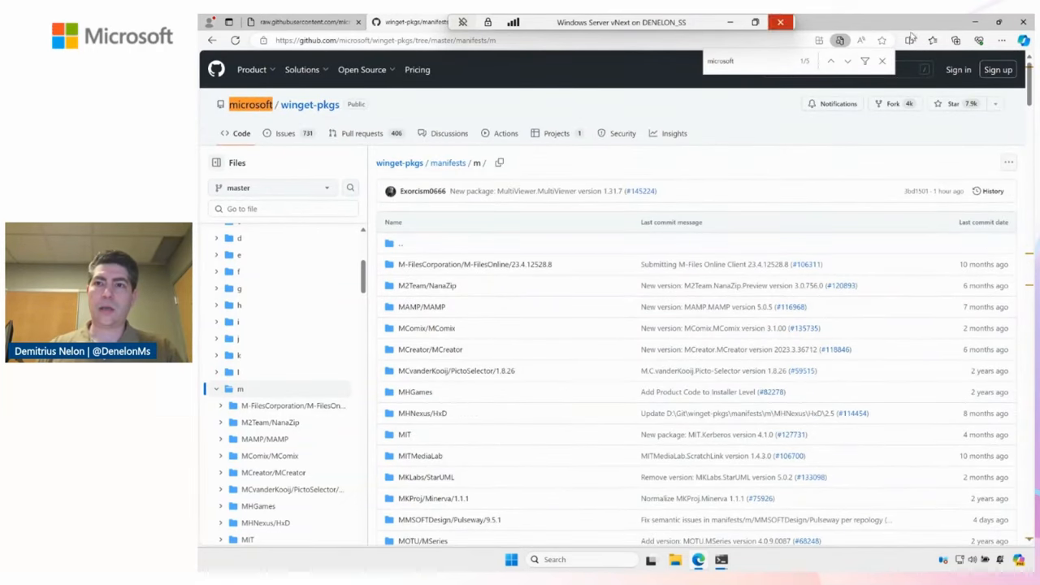
pyautogui.click(848, 61)
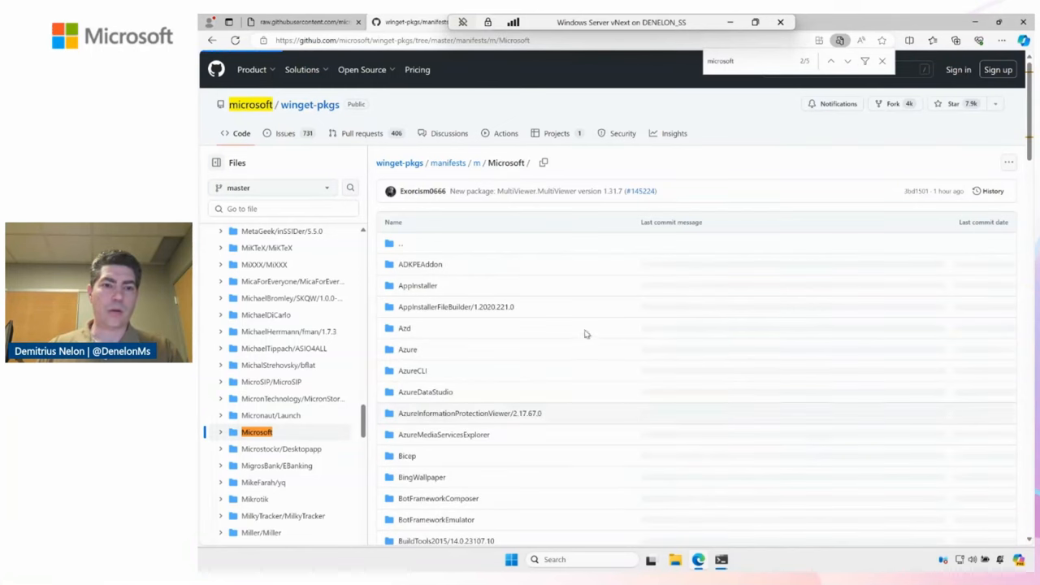
# Find the PowerShell manifests folder and scroll through its version folders
pyautogui.click(220, 432)
pyautogui.write('powers')
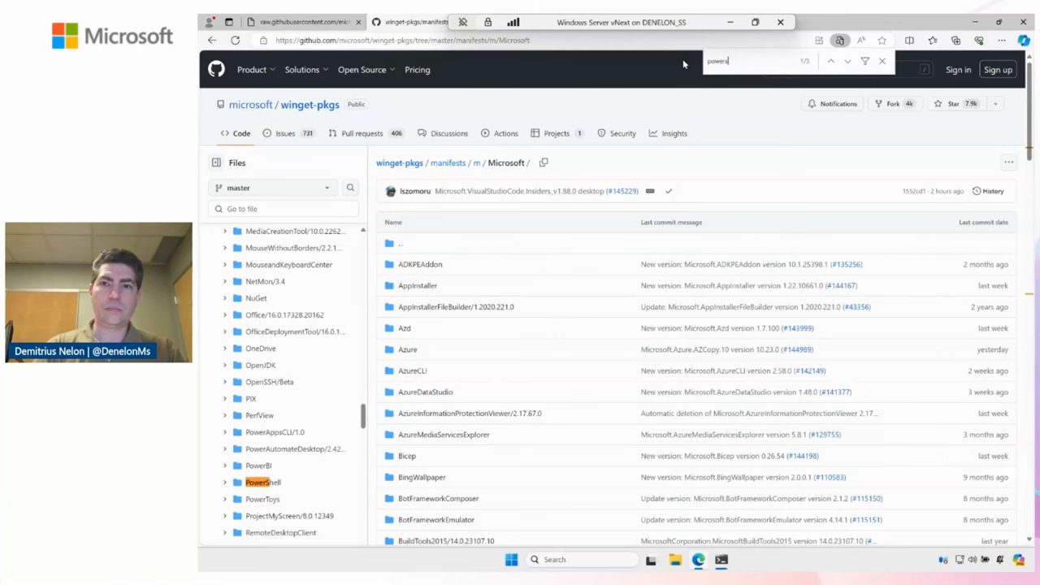
pyautogui.write('hell')
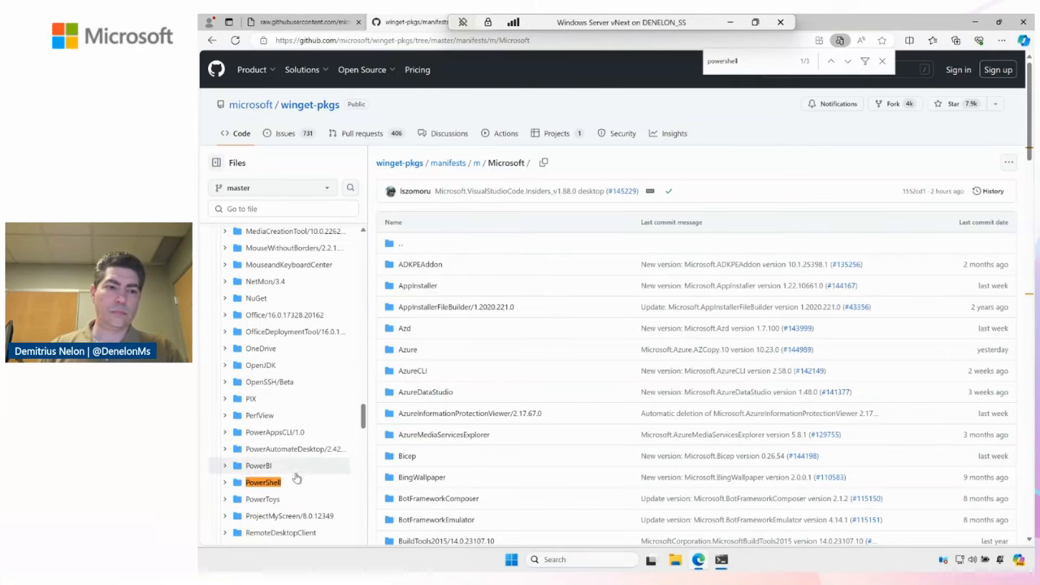
pyautogui.click(263, 481)
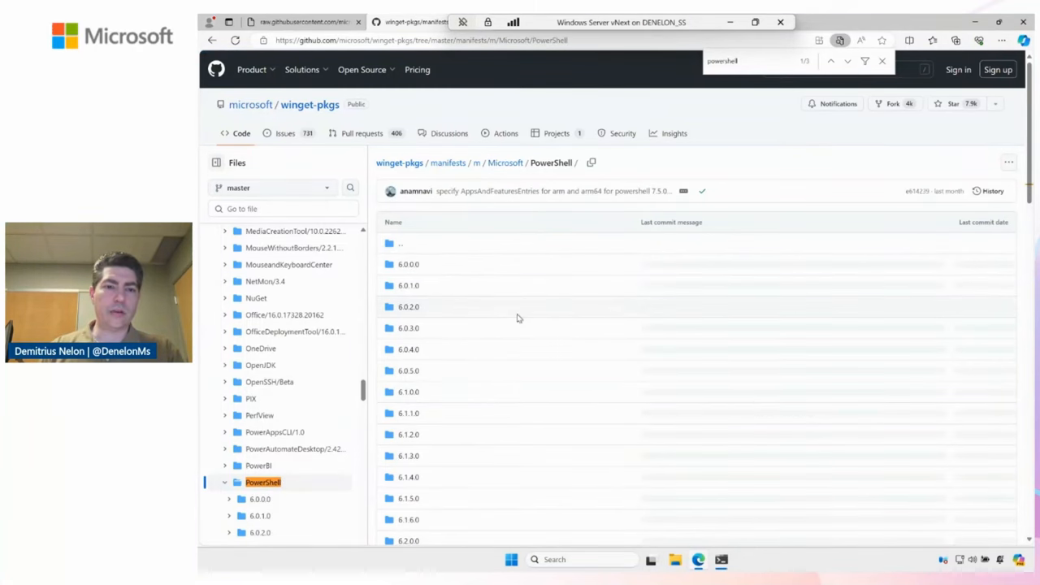
pyautogui.scroll(-3)
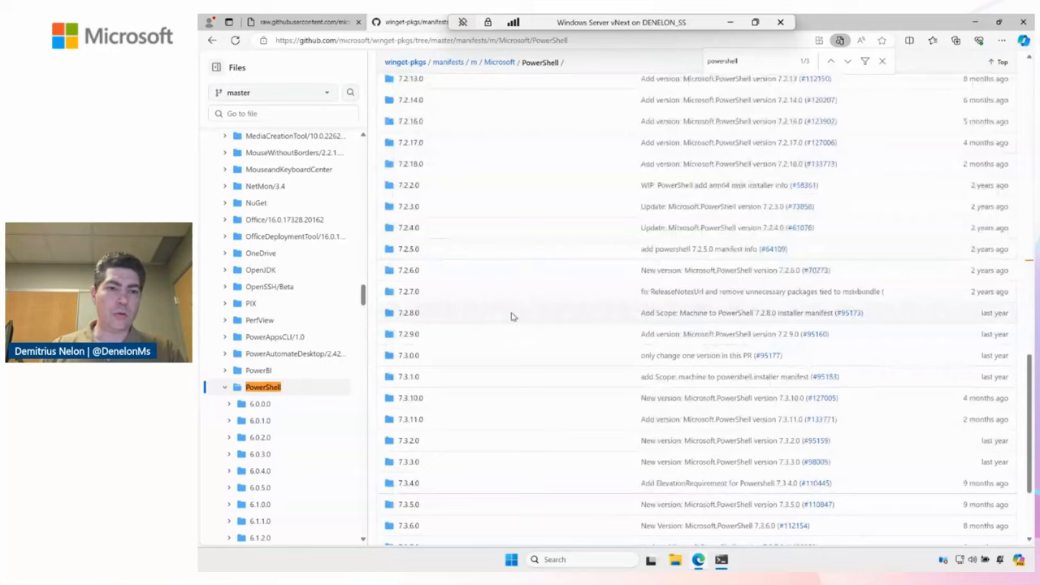
pyautogui.scroll(-3)
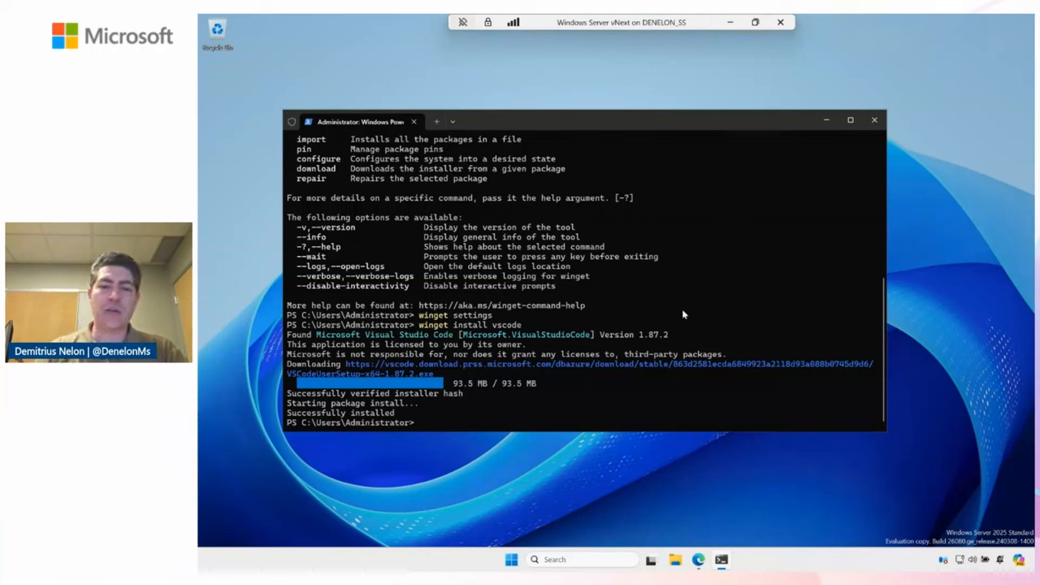
# Run winget settings to open settings.json in the newly installed VS Code
pyautogui.write('winget sett')
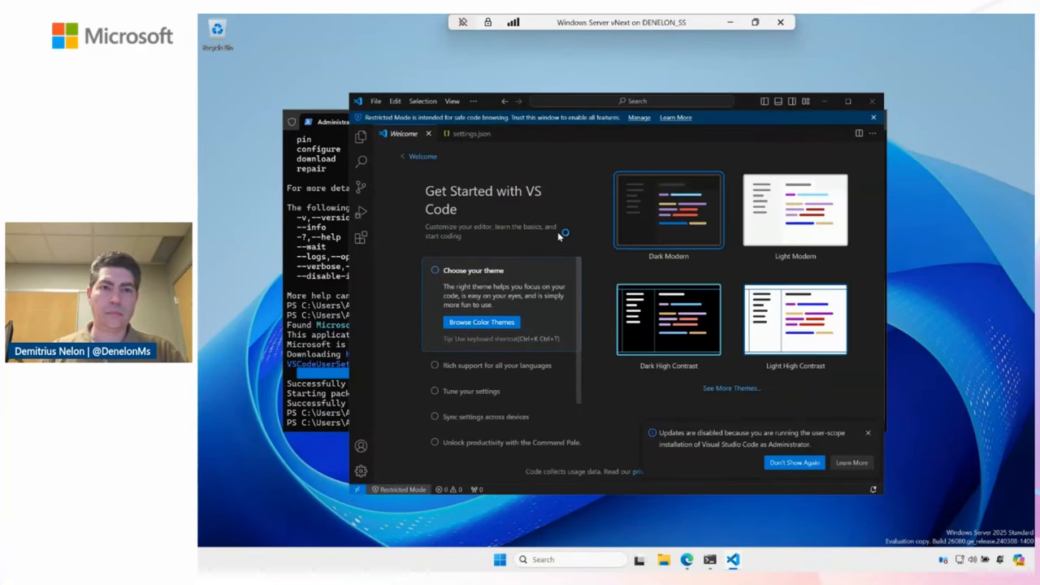
# Review the winget settings.json with its rainbow progress bar setting, then close VS Code
pyautogui.click(428, 133)
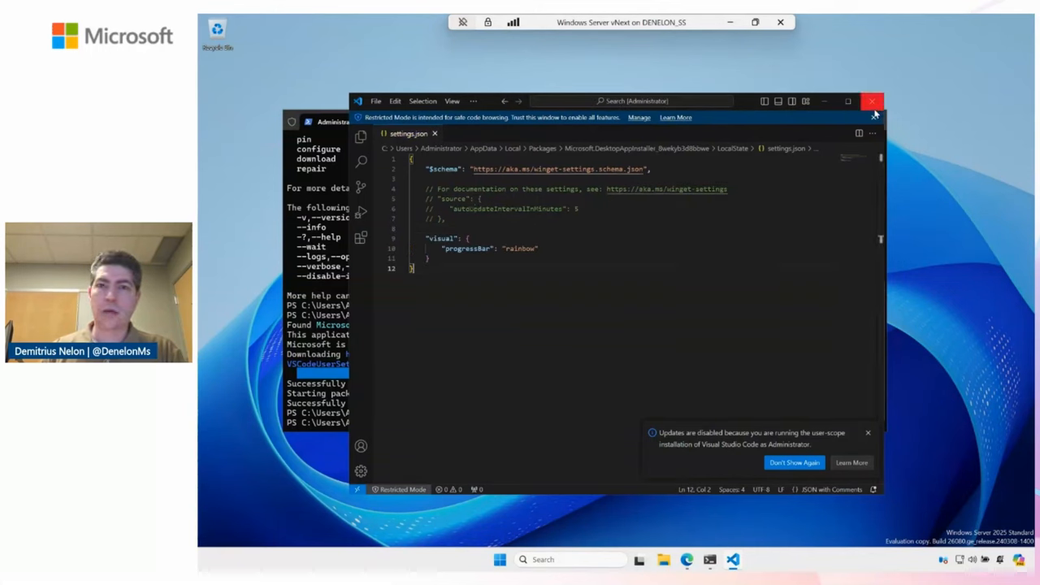
pyautogui.click(873, 101)
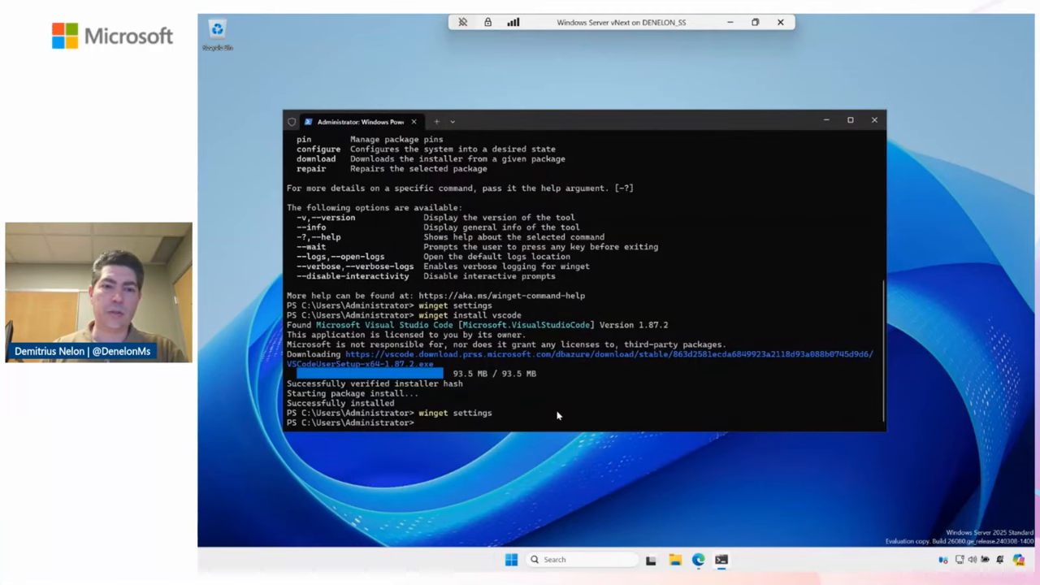
# Start typing the winget install Microsoft.PowerShell command in the terminal
pyautogui.write('wing')
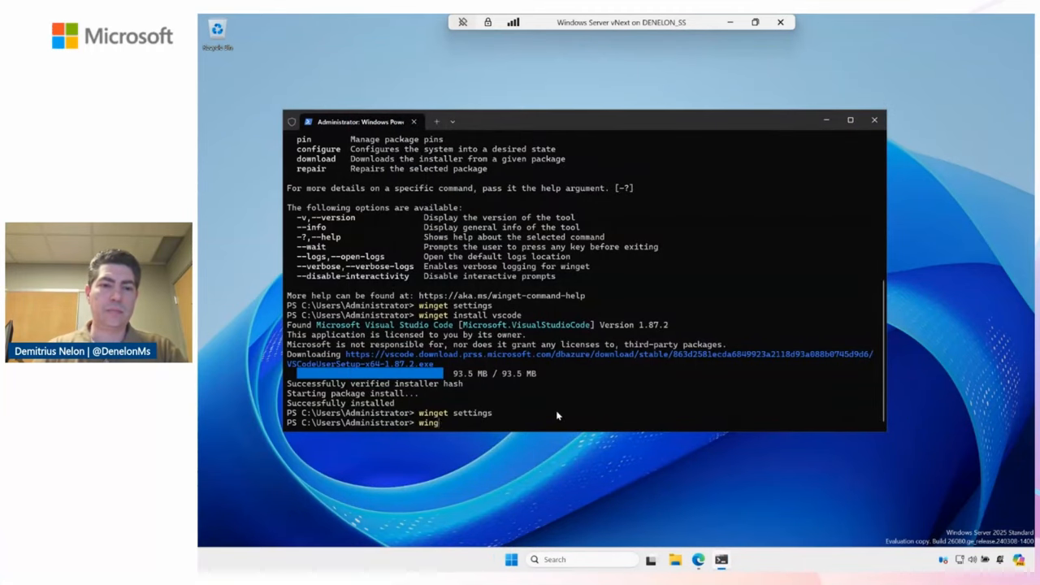
pyautogui.write('install M')
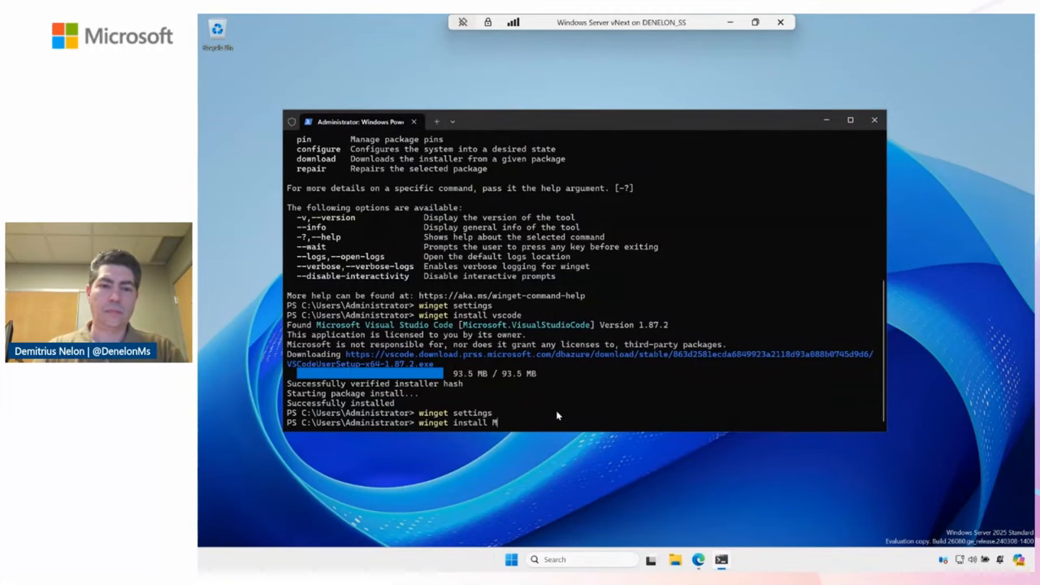
pyautogui.write('icrosoft.PowerSHe')
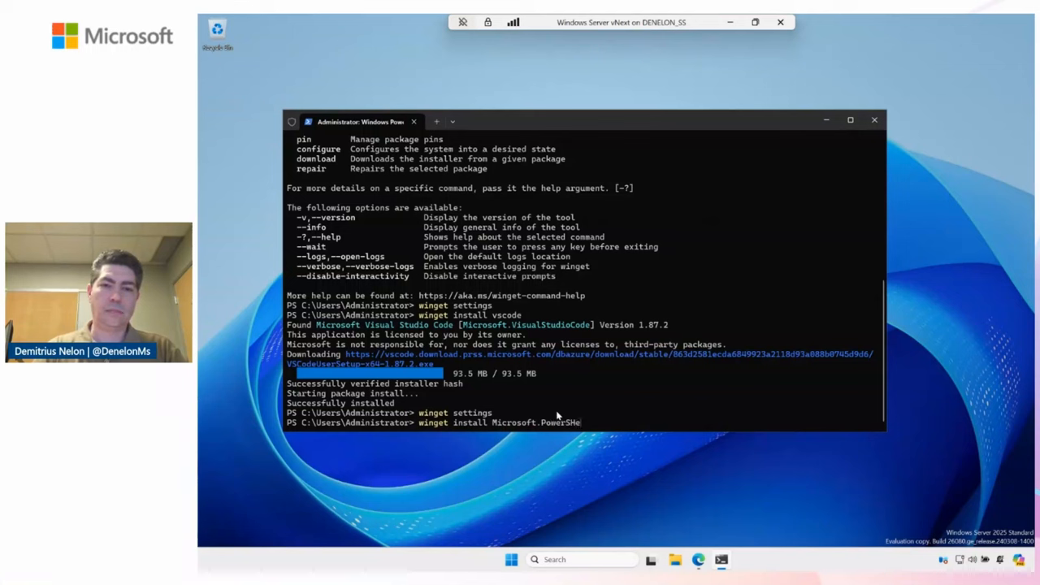
pyautogui.write('l')
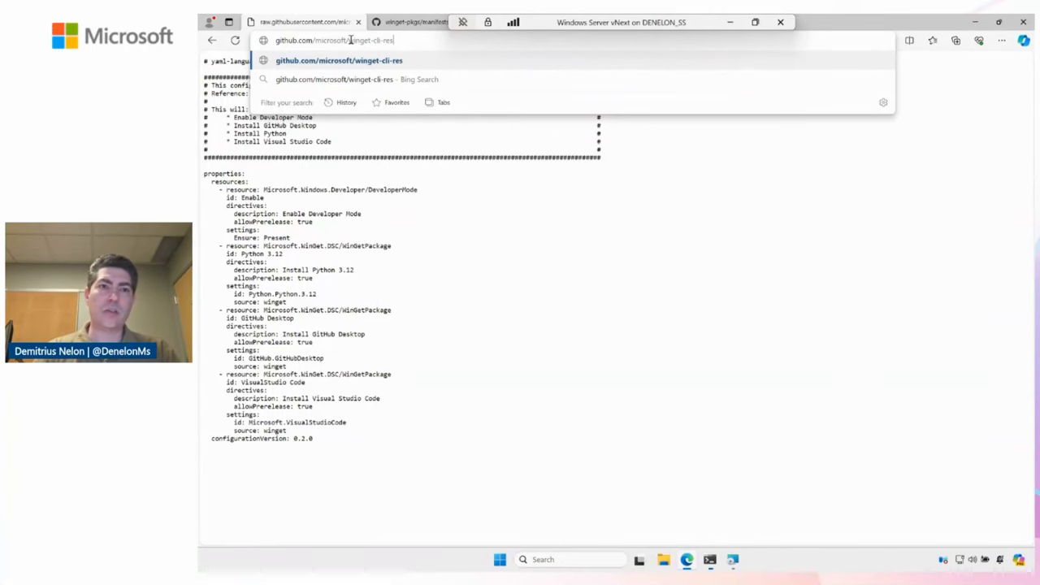
# Open the winget-cli-restsource repository and scroll through its README
pyautogui.click(338, 60)
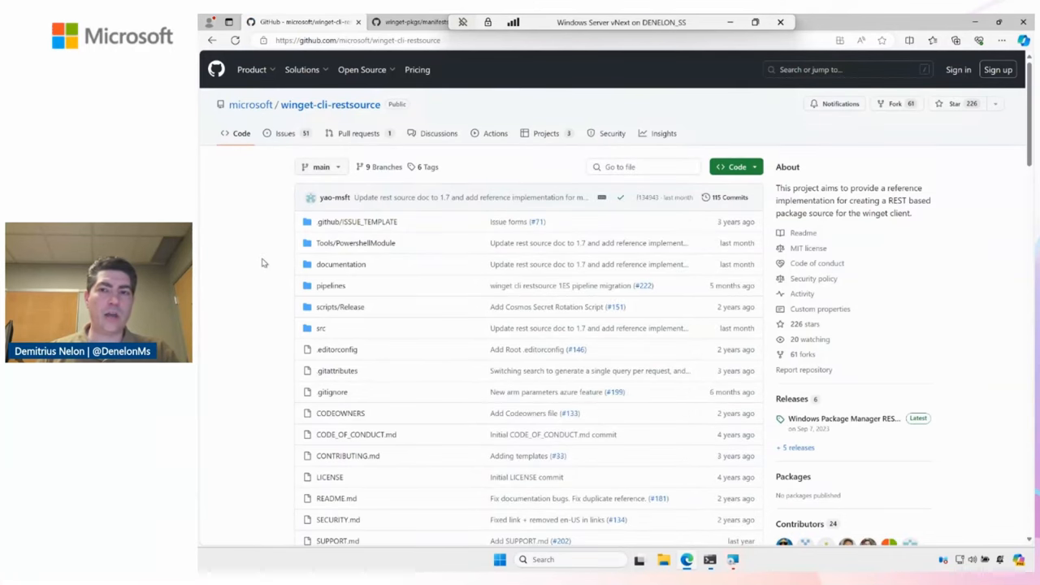
pyautogui.scroll(-3)
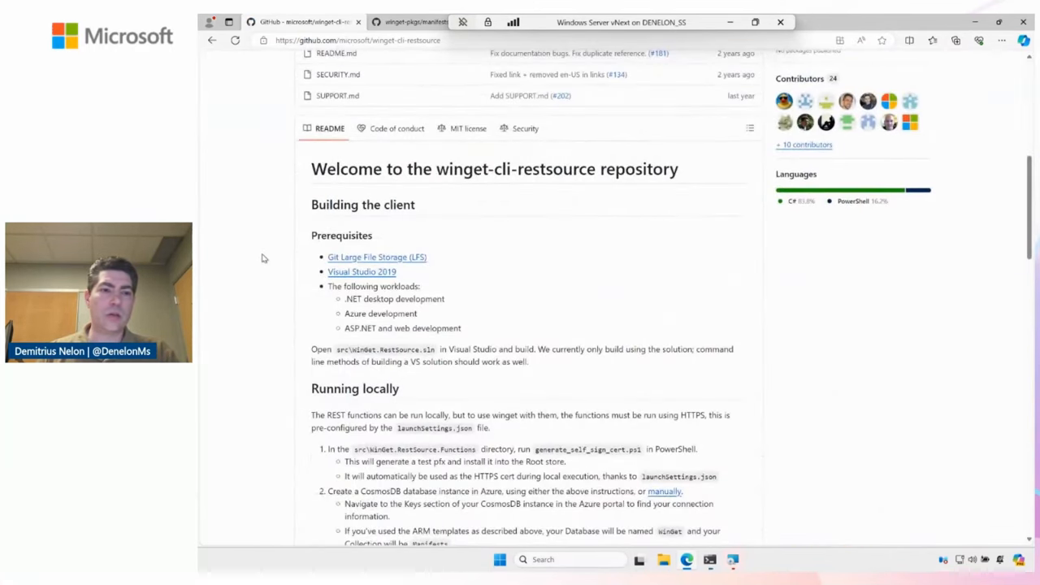
pyautogui.scroll(-3)
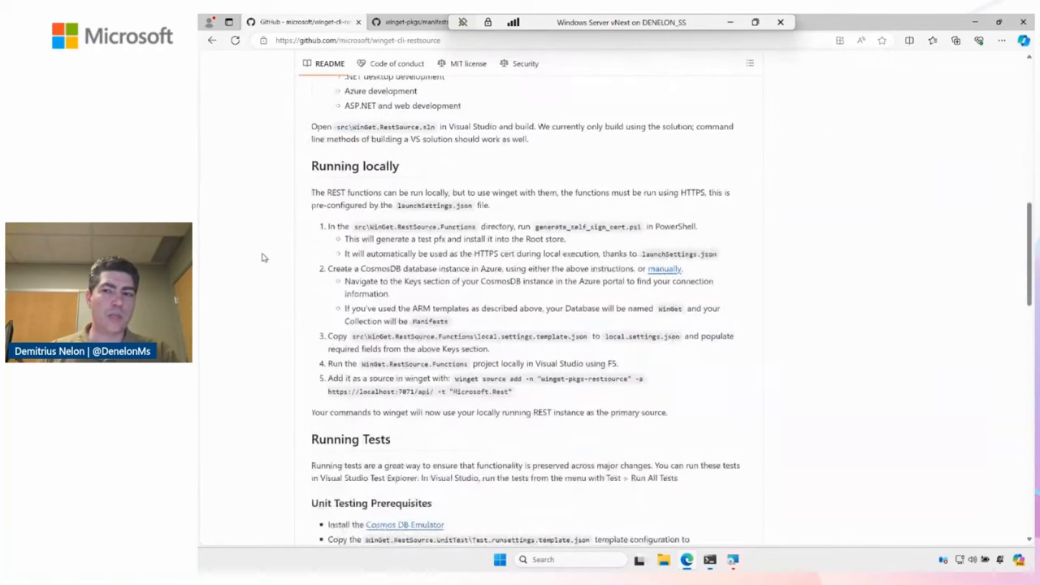
pyautogui.scroll(-3)
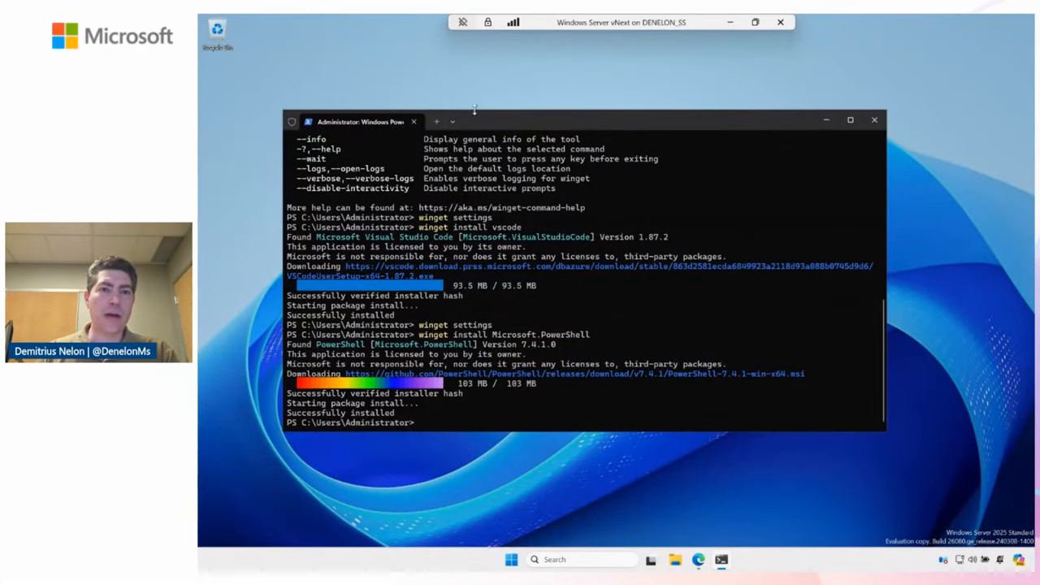
# Open a new PowerShell 7.4.1 tab from the profile list beside the Windows PowerShell tab
pyautogui.click(451, 120)
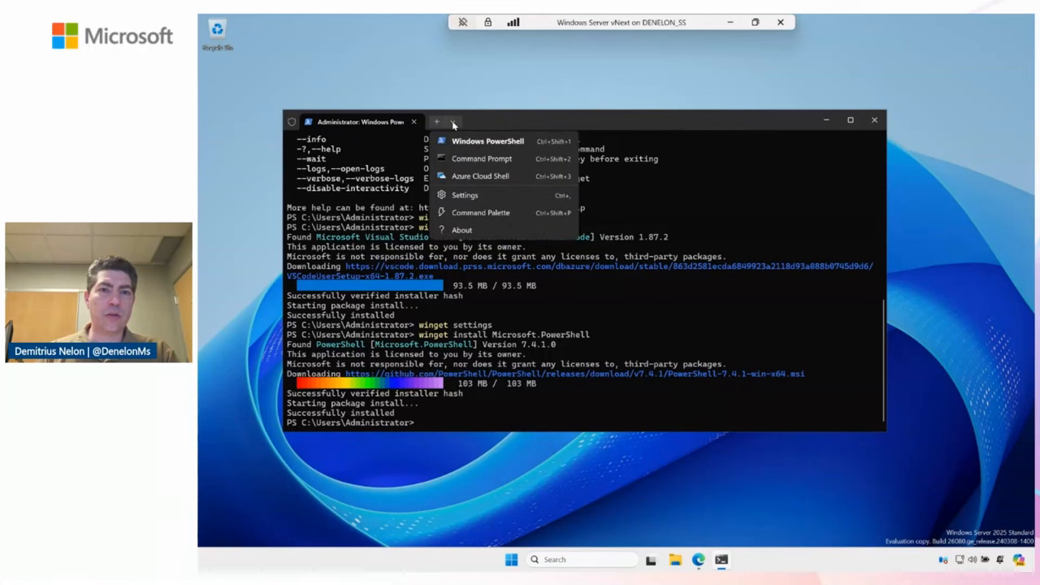
pyautogui.moveTo(523, 120)
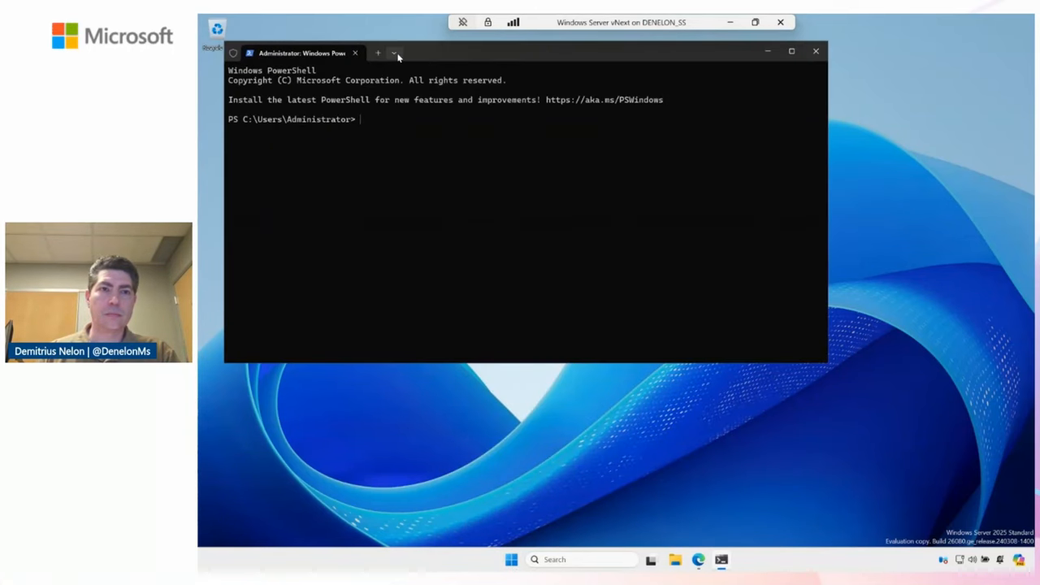
pyautogui.click(393, 52)
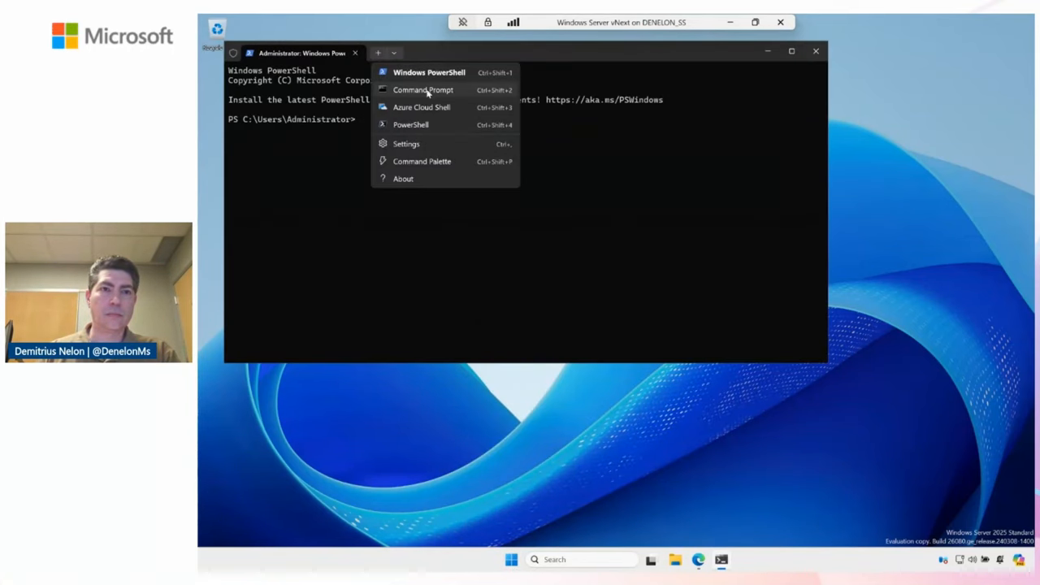
pyautogui.click(409, 123)
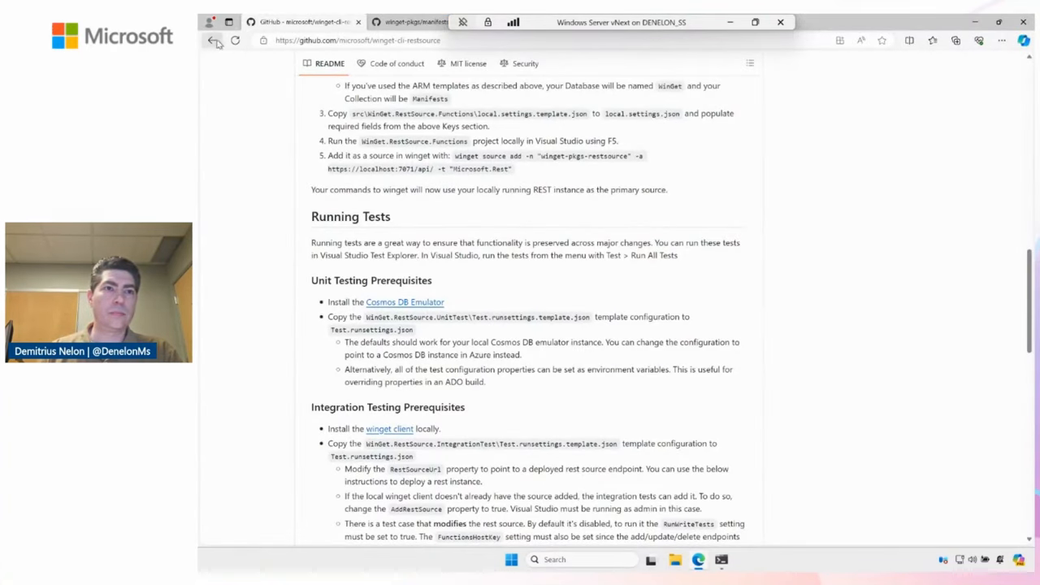
pyautogui.click(213, 41)
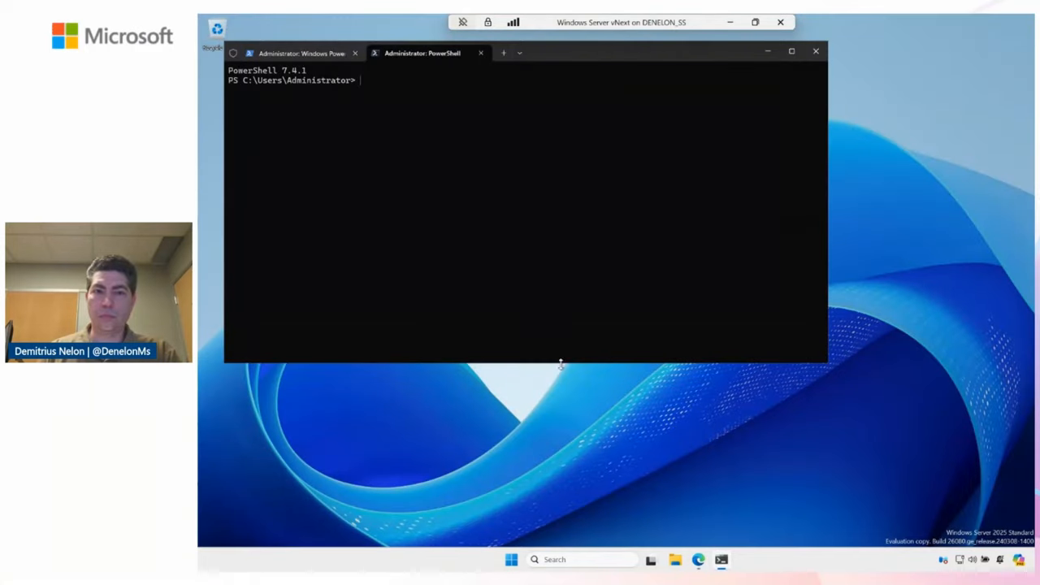
# Run winget configure on the Python 3.12 configuration.dsc.yaml URL and answer Y to apply it
pyautogui.write('winget install Microsoft.PowerShell')
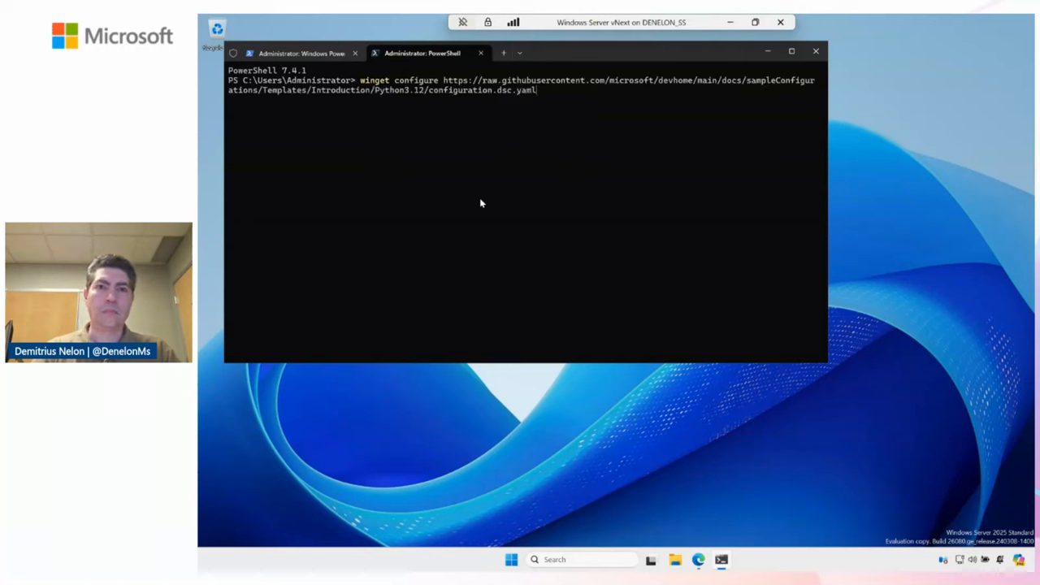
pyautogui.press('Return')
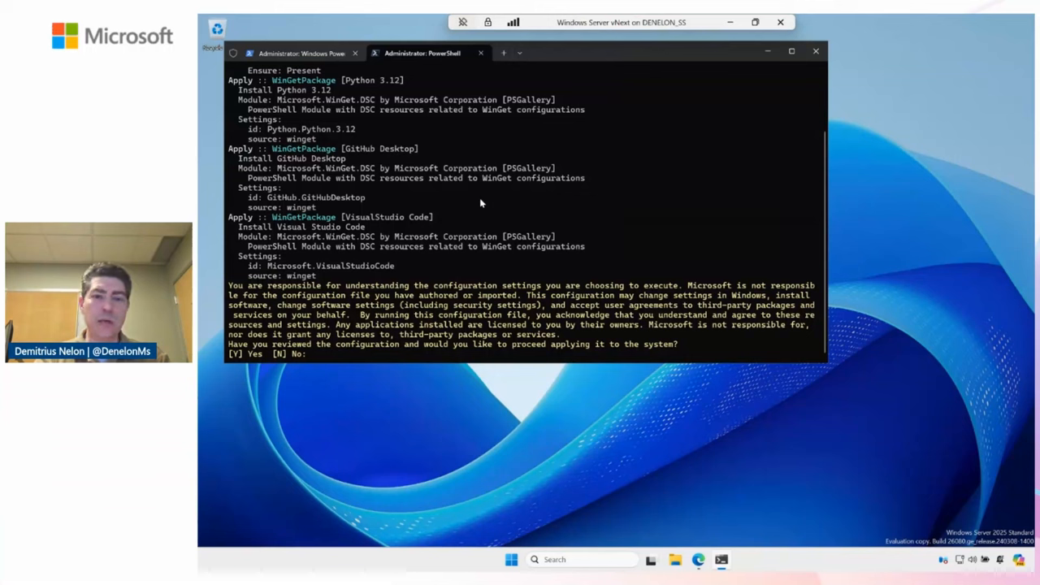
pyautogui.write('Y')
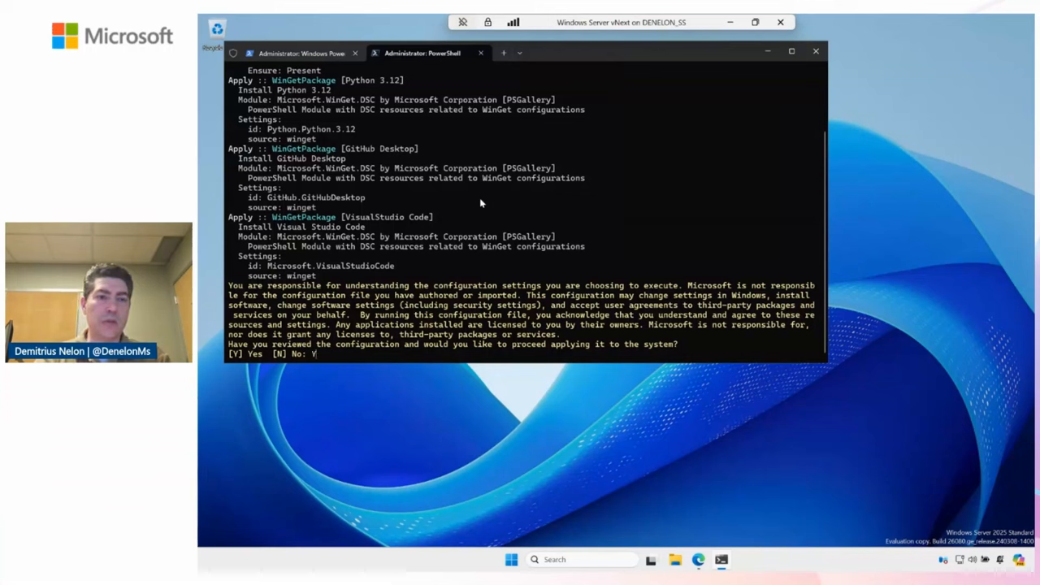
pyautogui.press('Return')
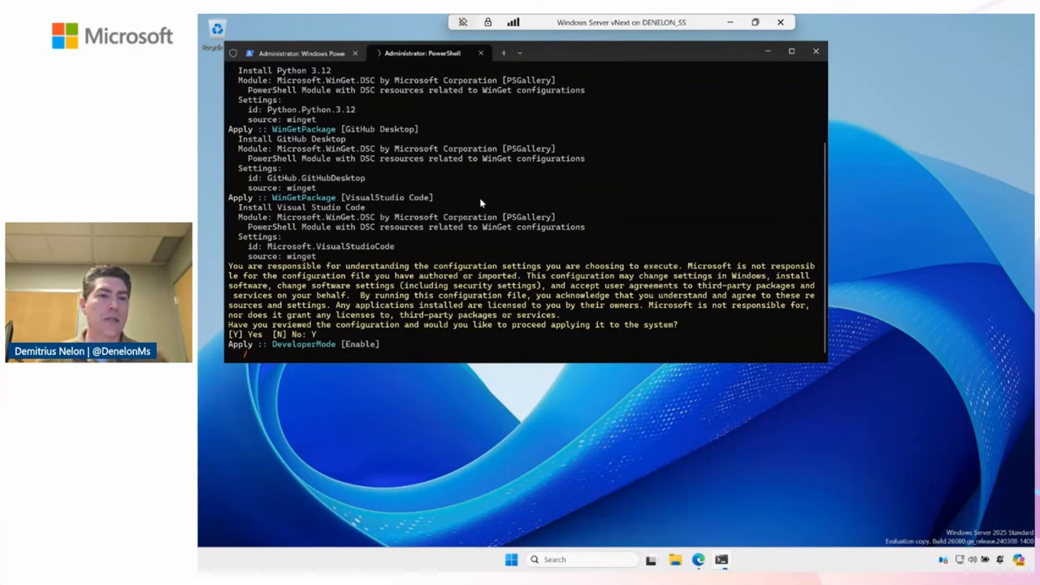